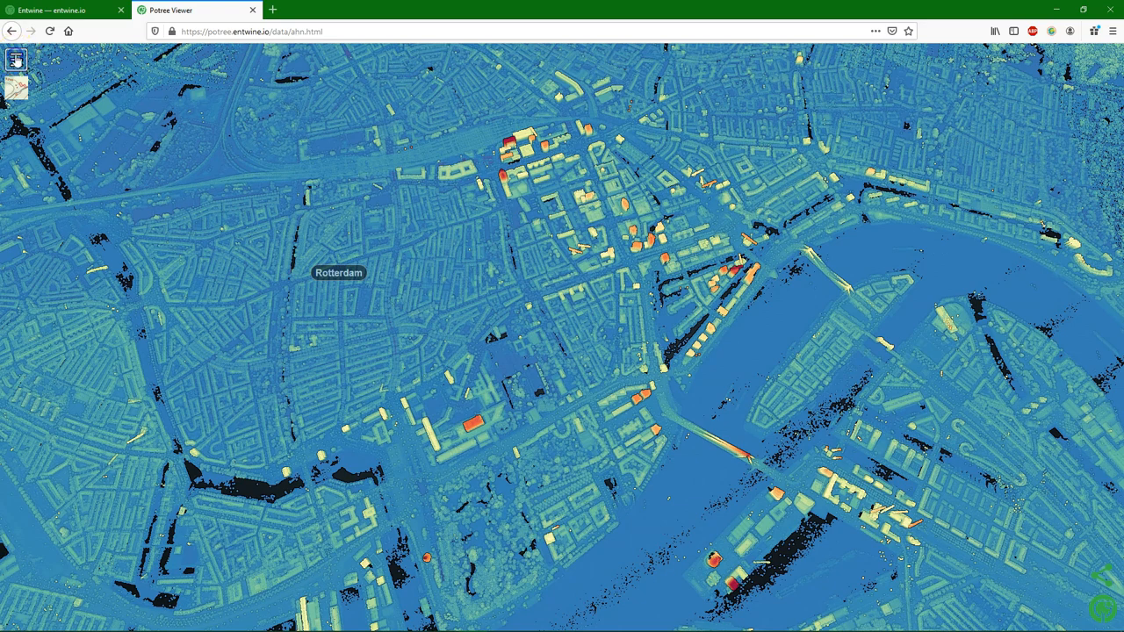
Open the Potree sidebar and scroll to the cloud's Elevation attribute and gradient schemes.
{"action": "left_click", "coordinate": [16, 59]}
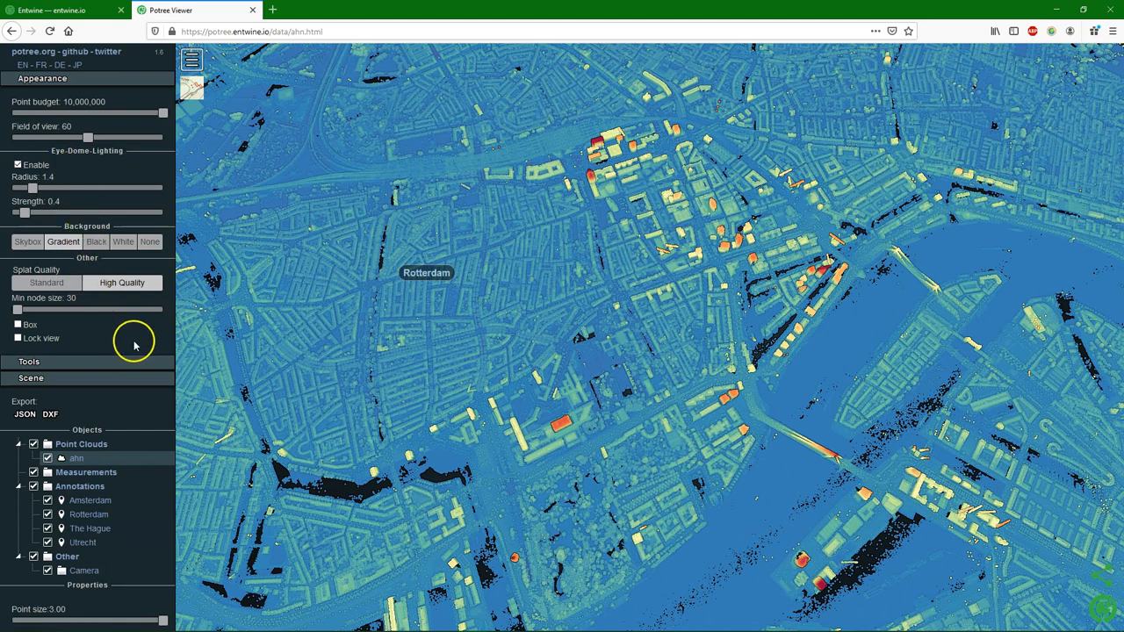
{"action": "mouse_move", "coordinate": [23, 340]}
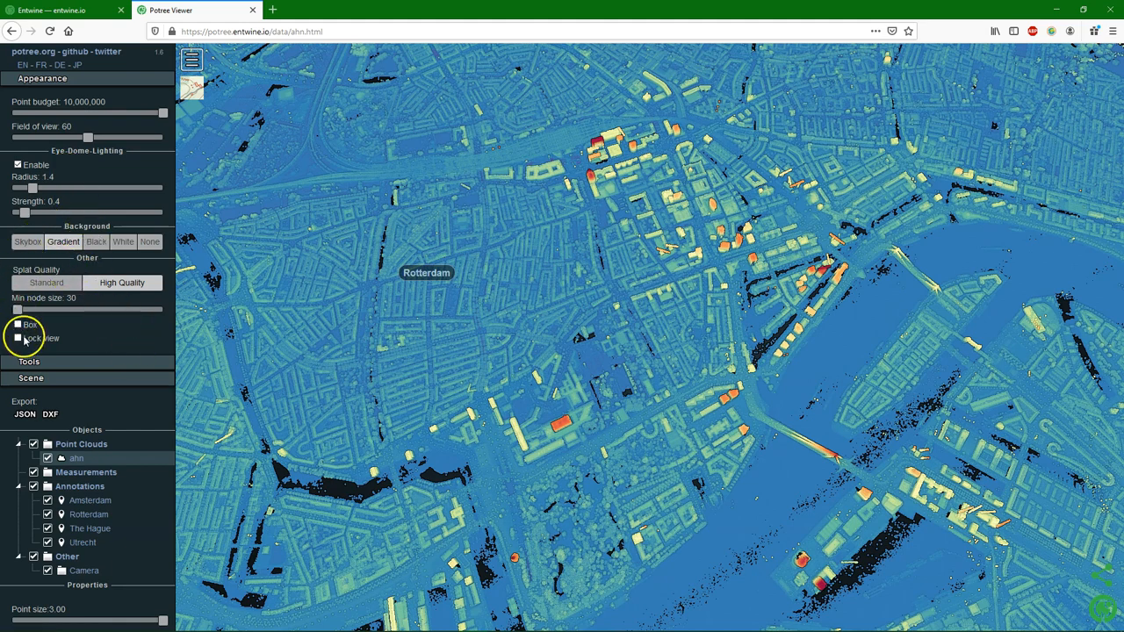
{"action": "mouse_move", "coordinate": [163, 325]}
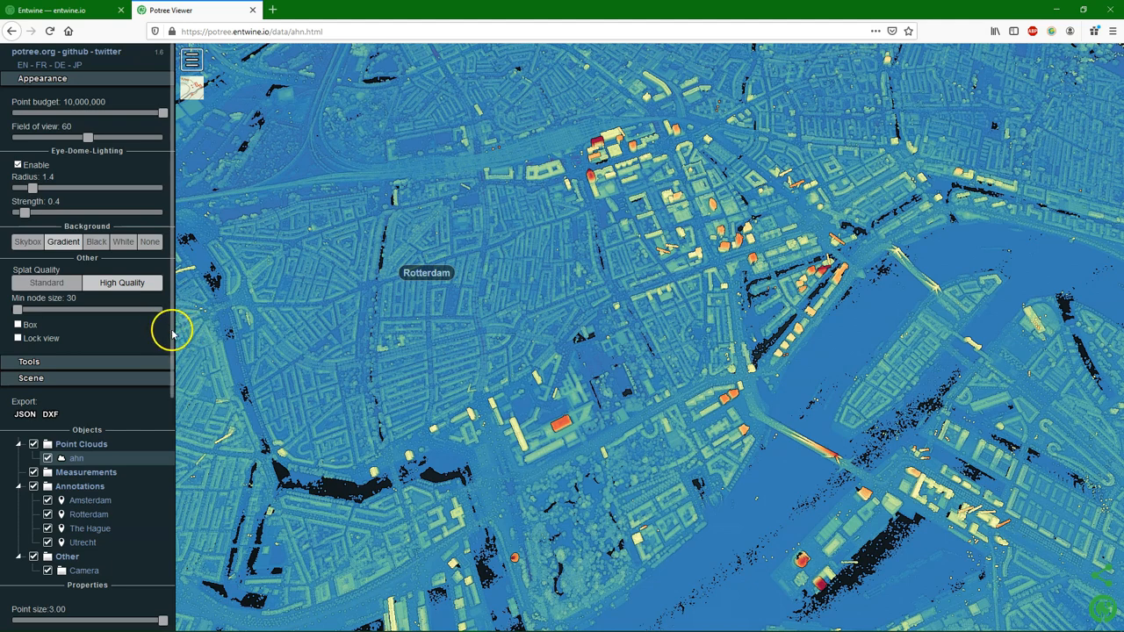
{"action": "scroll", "scroll_direction": "down", "scroll_amount": 3}
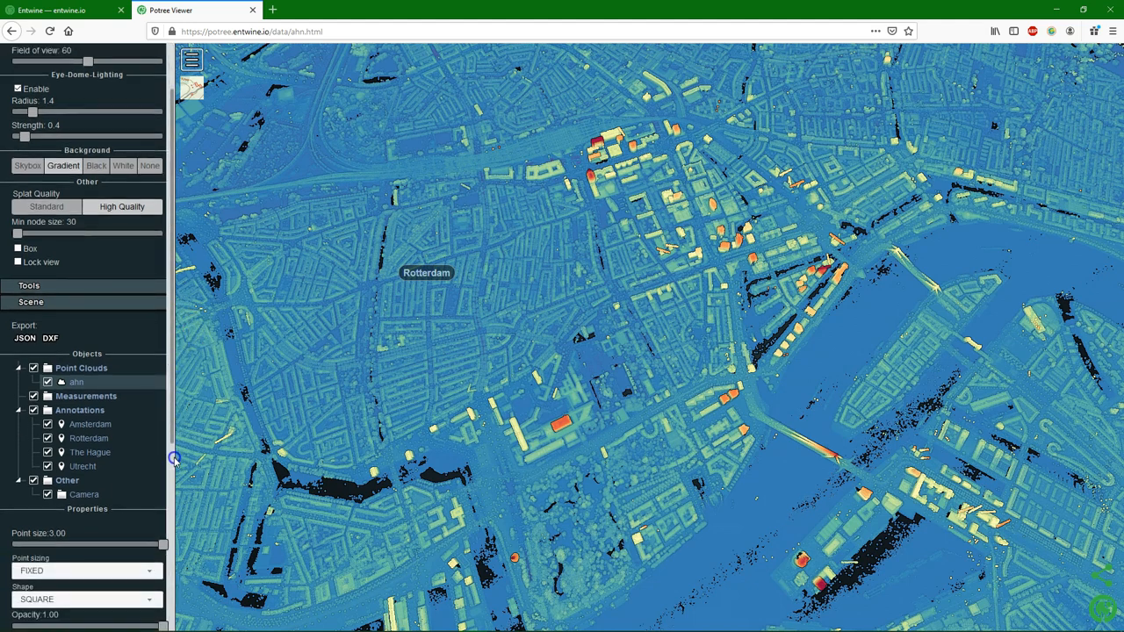
{"action": "scroll", "scroll_direction": "down", "scroll_amount": 3}
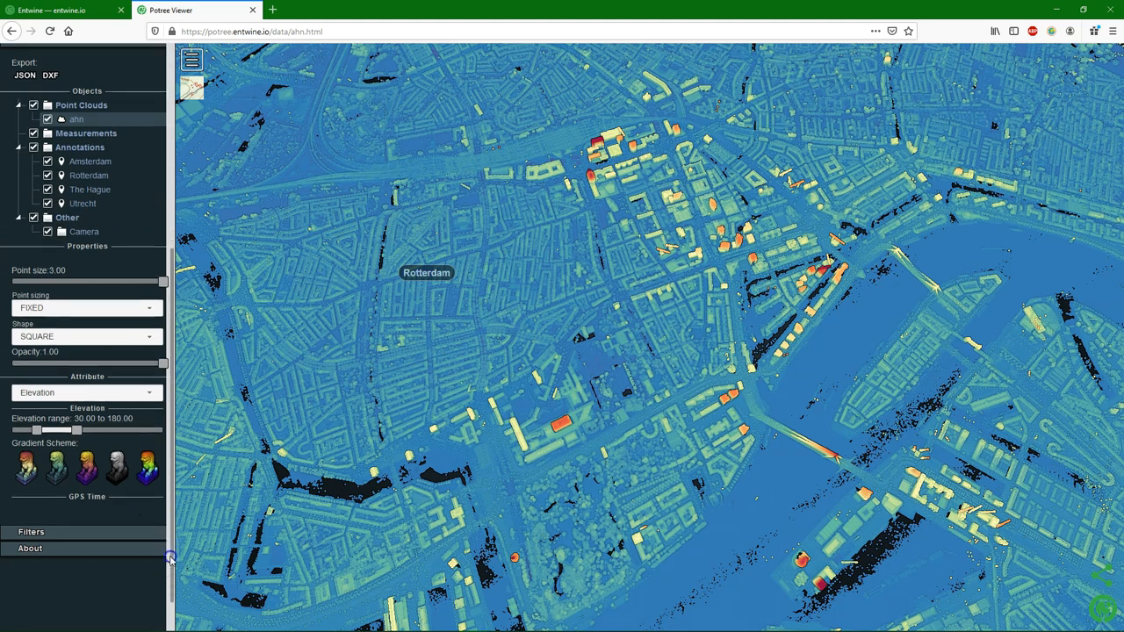
{"action": "scroll", "scroll_direction": "down", "scroll_amount": 3}
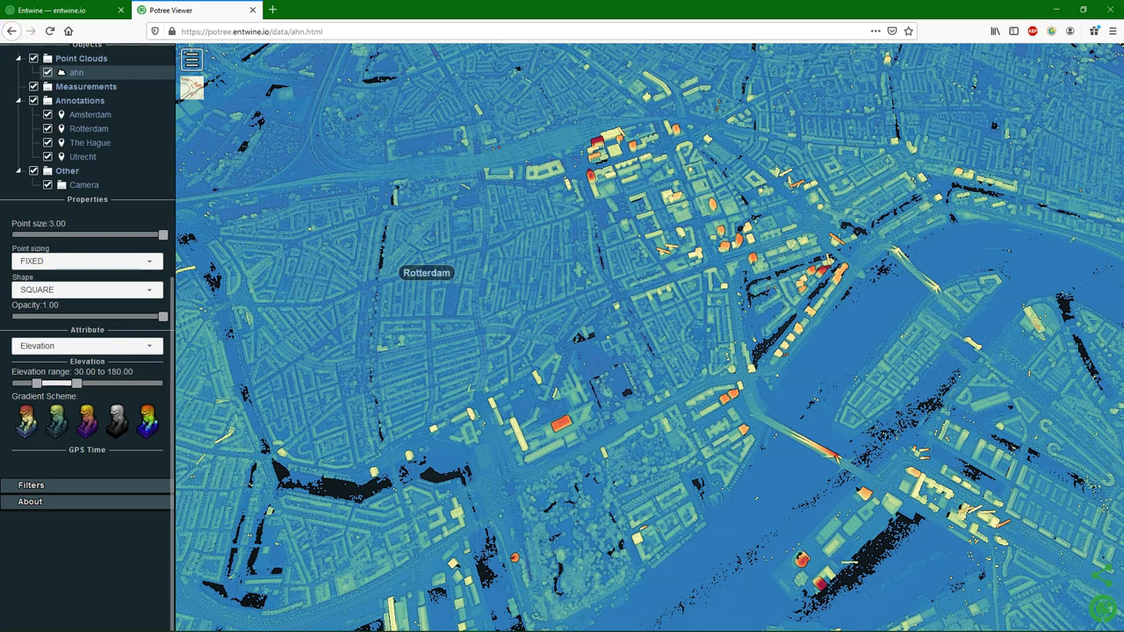
Open the Quickstart guide on the entwine.io documentation site.
{"action": "left_click", "coordinate": [62, 10]}
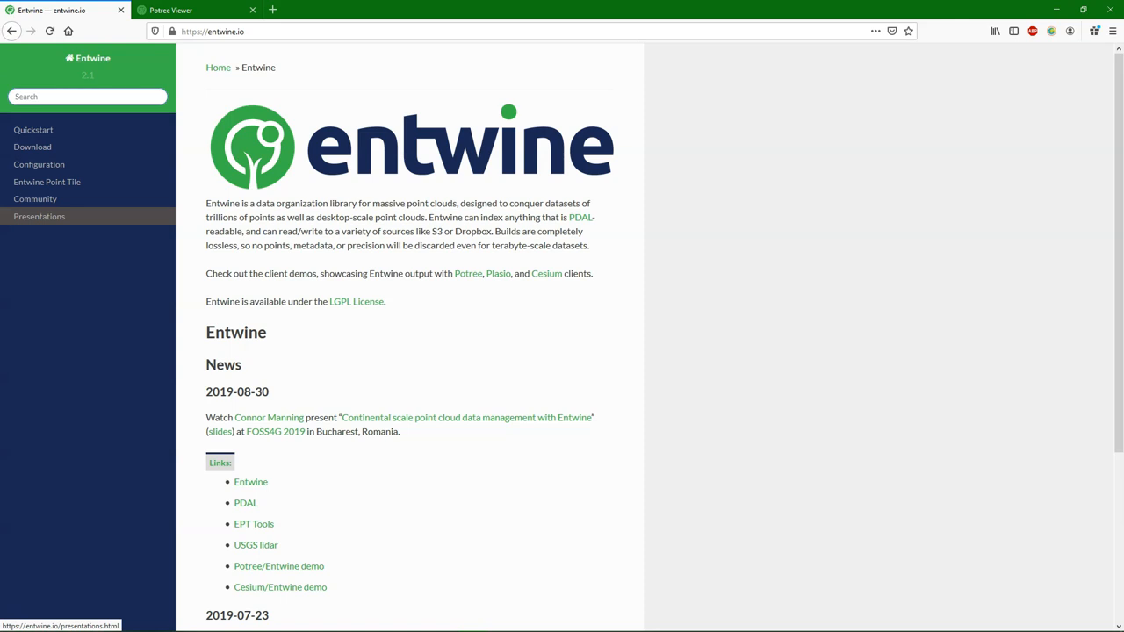
{"action": "mouse_move", "coordinate": [383, 390]}
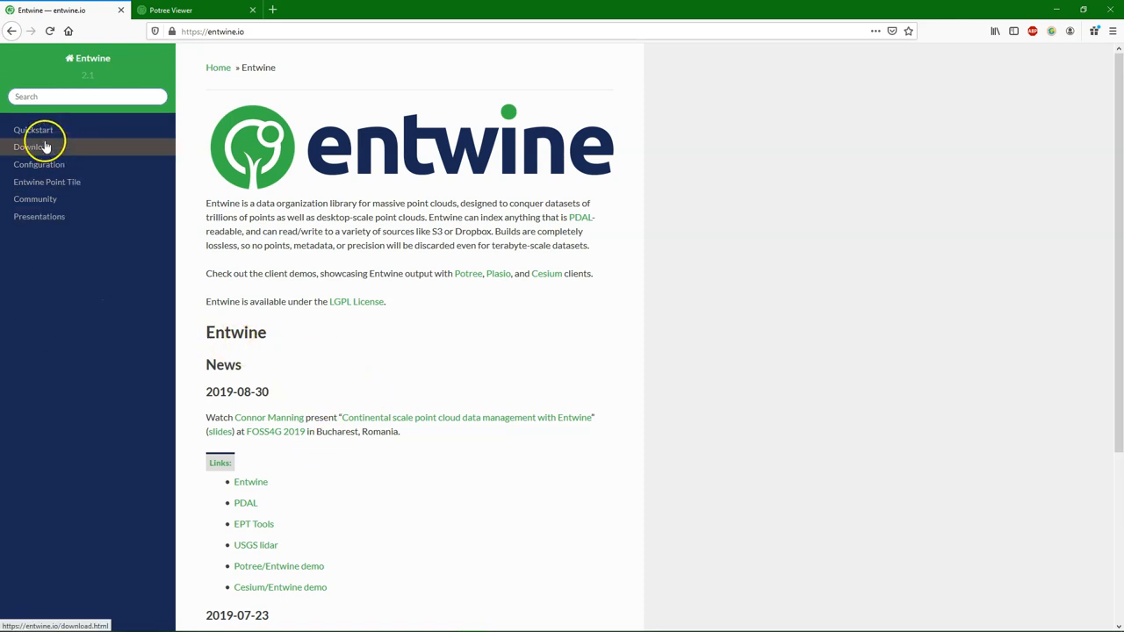
{"action": "left_click", "coordinate": [33, 130]}
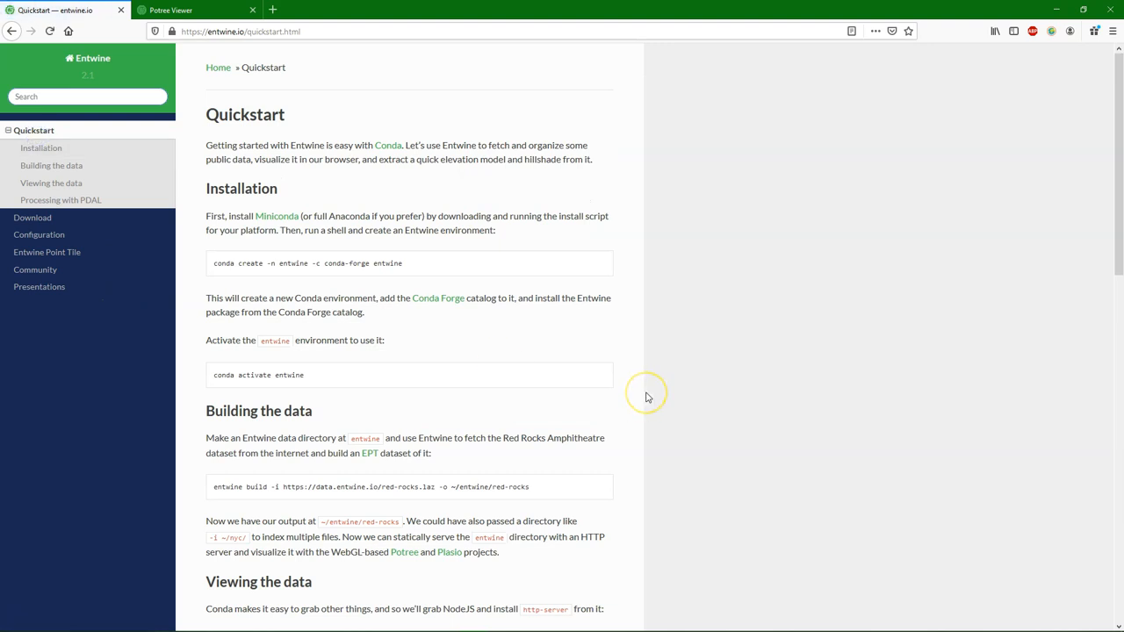
{"action": "mouse_move", "coordinate": [647, 392]}
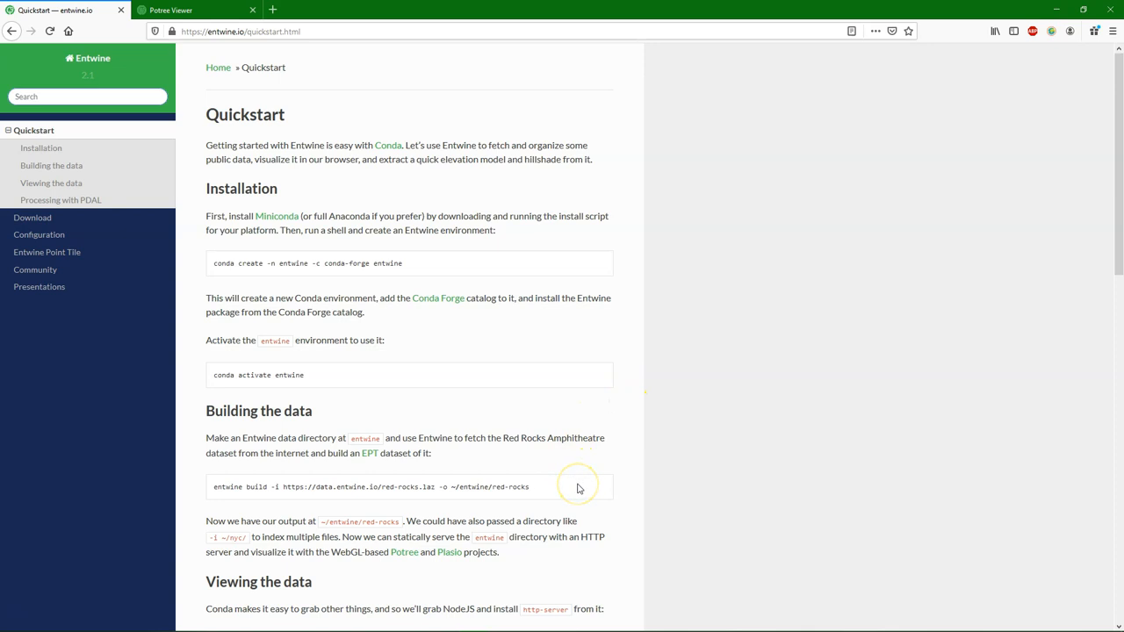
{"action": "mouse_move", "coordinate": [39, 622]}
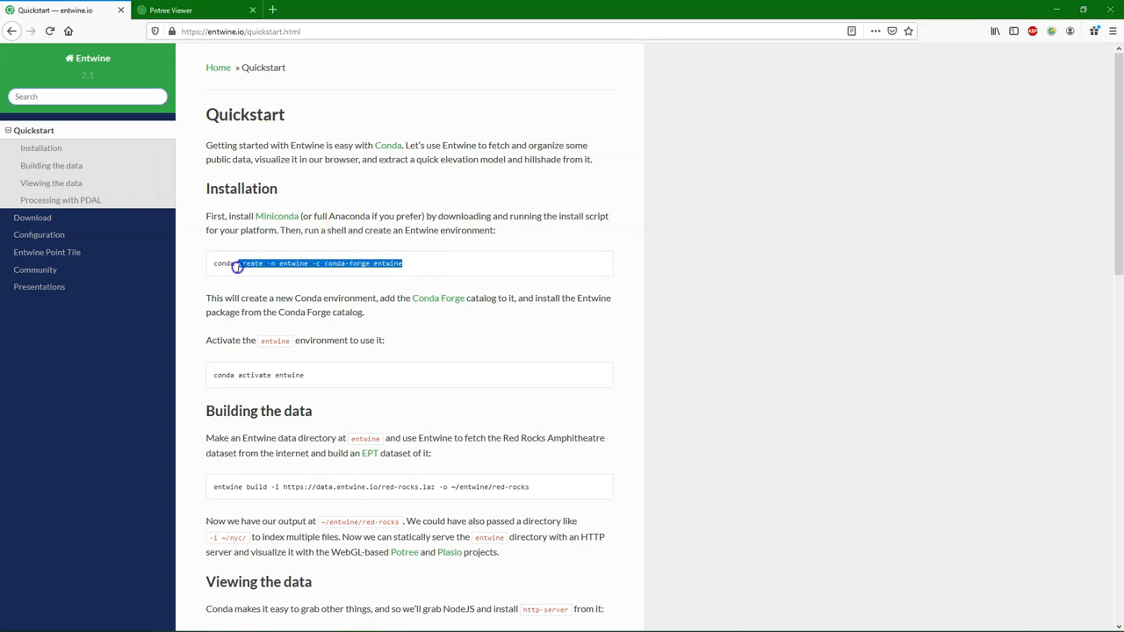
Copy the conda create command and name the new environment entwine2.
{"action": "triple_click", "coordinate": [308, 262]}
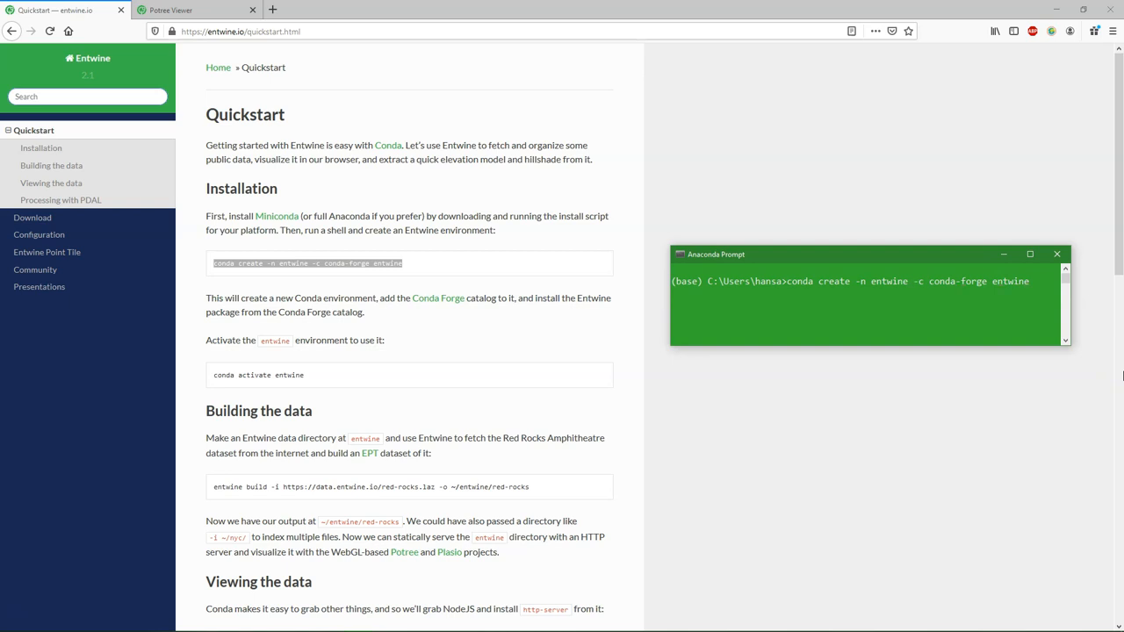
{"action": "type", "text": "2"}
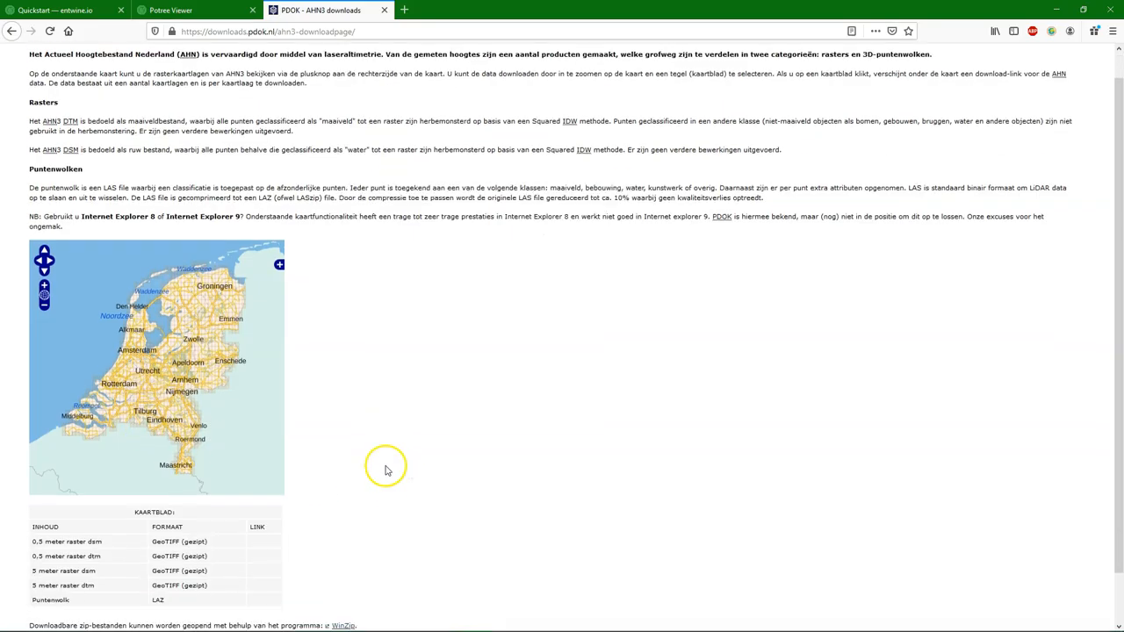
Scroll the PDOK AHN3 page down to the tile map and download table.
{"action": "scroll", "scroll_direction": "down", "scroll_amount": 3}
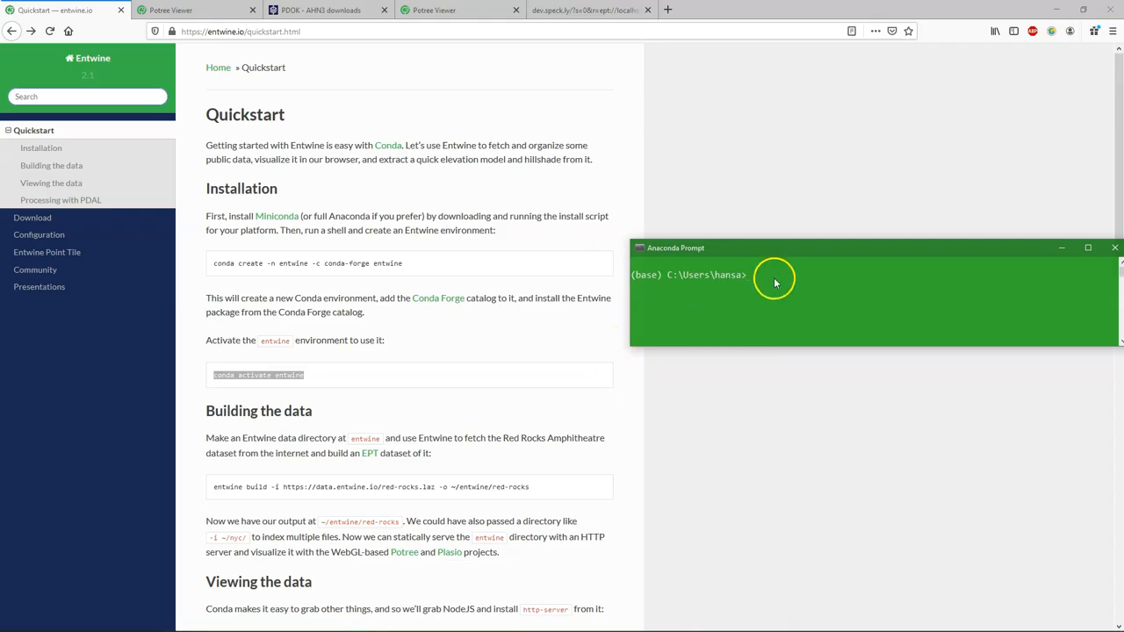
Activate the entwine2 conda environment with conda activate entwine2.
{"action": "type", "text": "conda activate entwine2"}
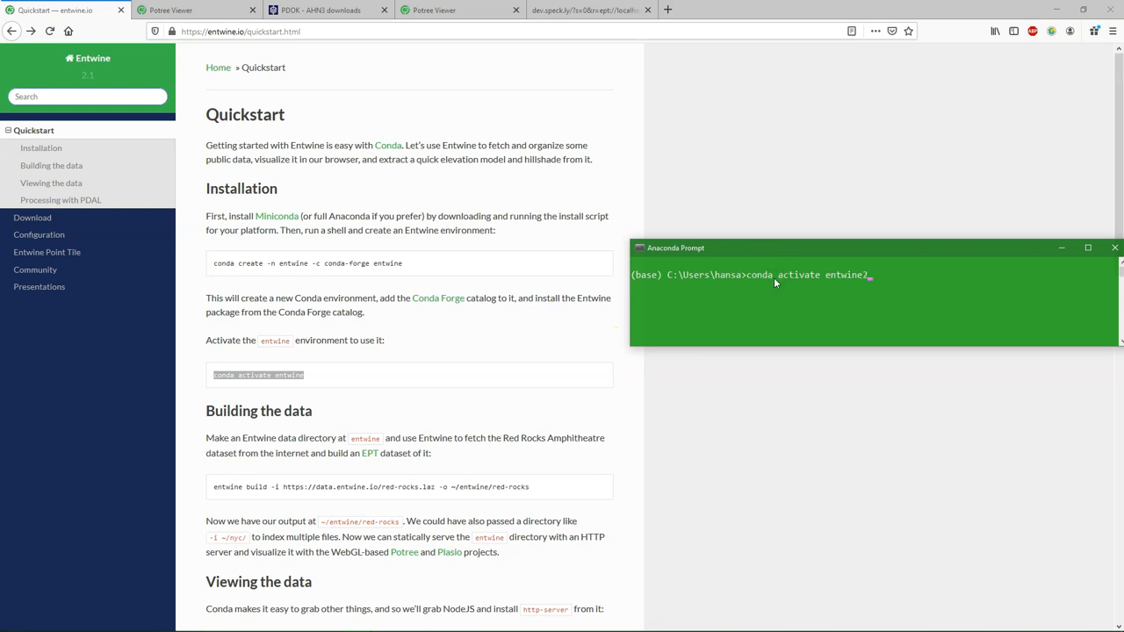
{"action": "key", "text": "Return"}
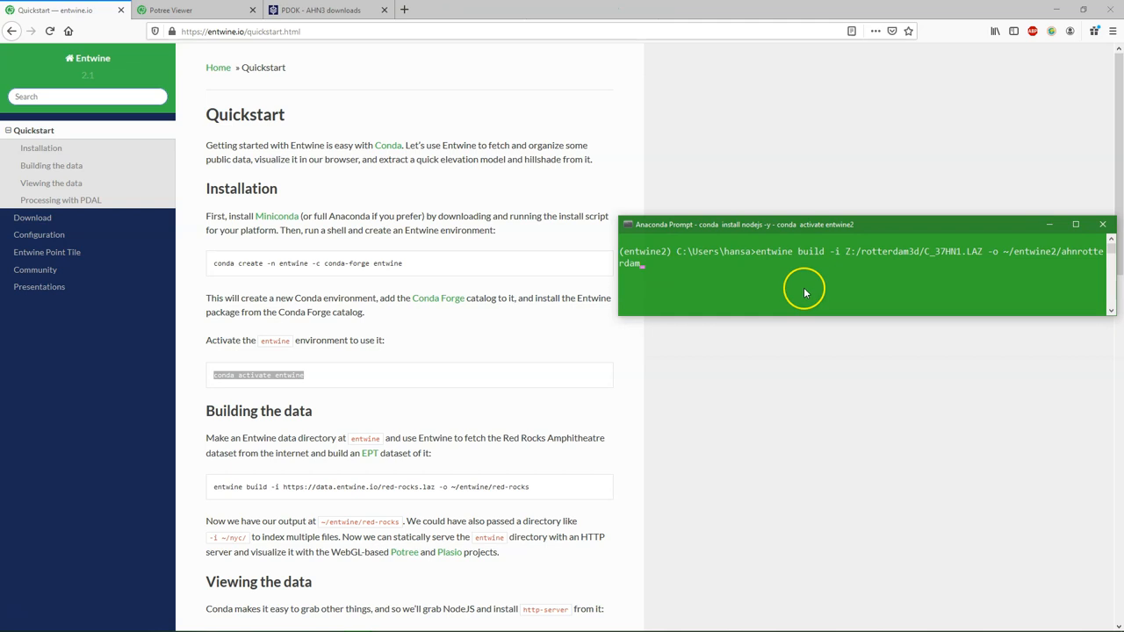
{"action": "mouse_move", "coordinate": [904, 503]}
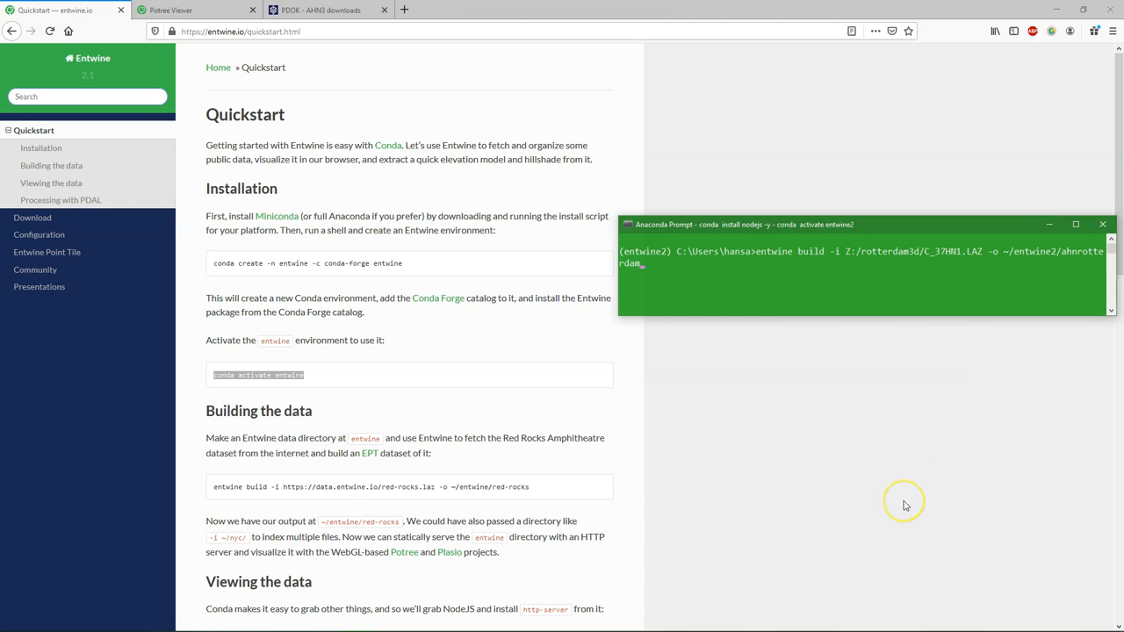
{"action": "mouse_move", "coordinate": [905, 505]}
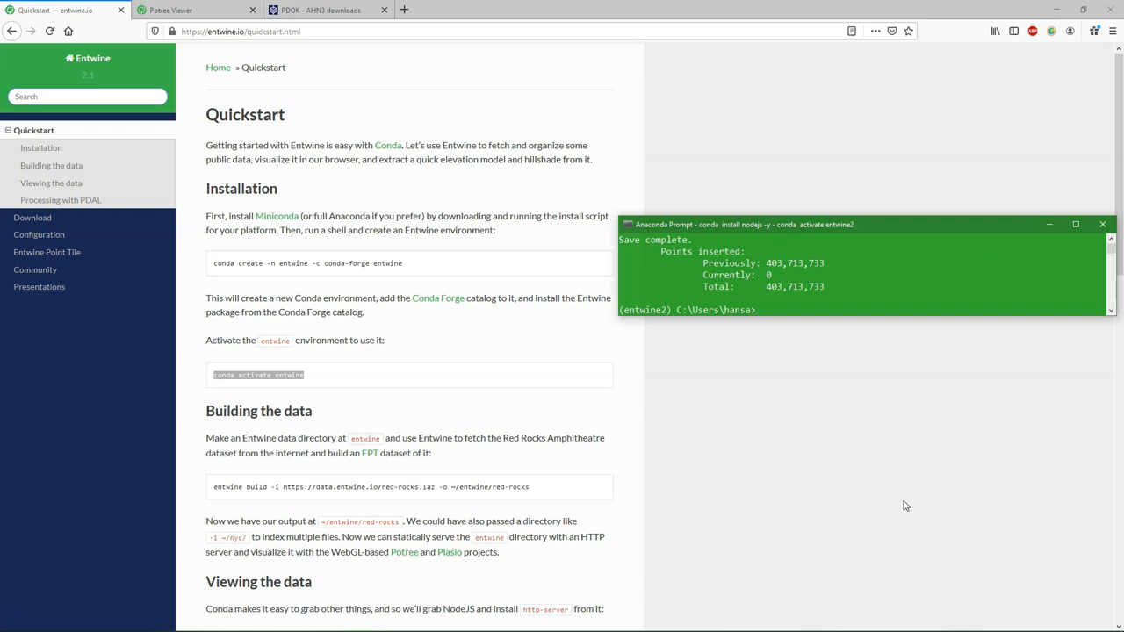
{"action": "mouse_move", "coordinate": [787, 498]}
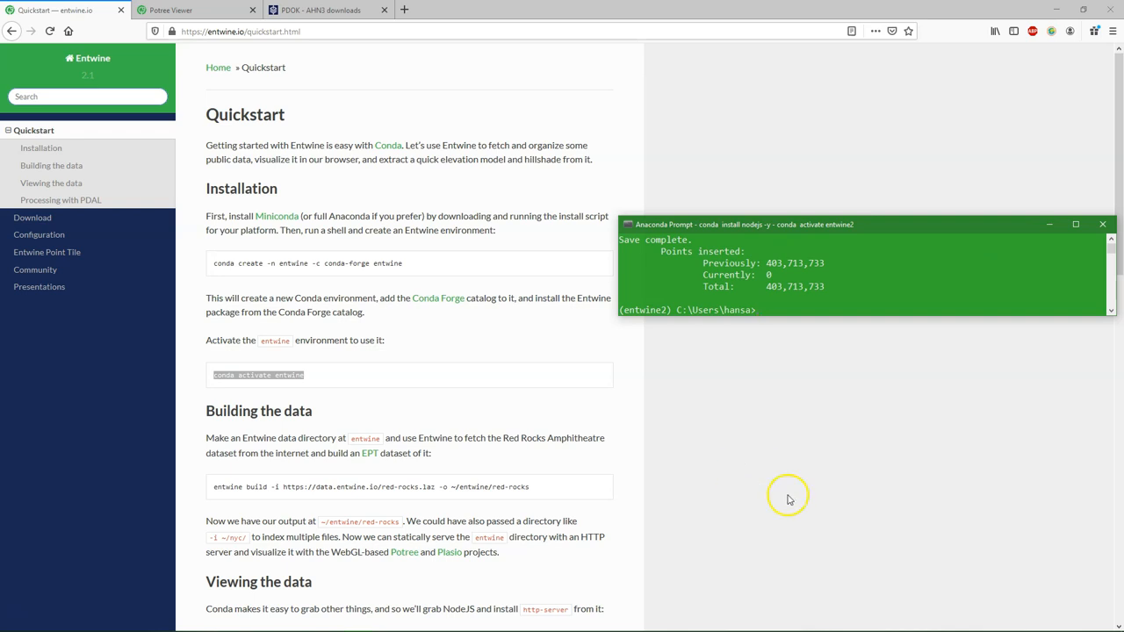
{"action": "mouse_move", "coordinate": [553, 454]}
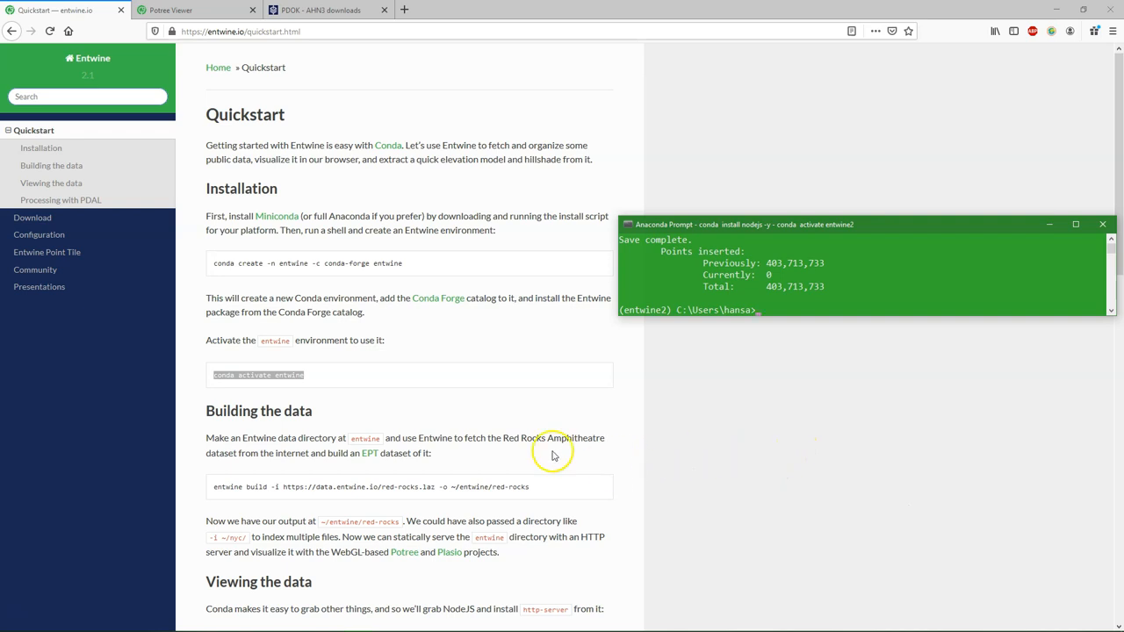
Scroll the Anaconda Prompt output to the build results and server addresses.
{"action": "scroll", "scroll_direction": "down", "scroll_amount": 3}
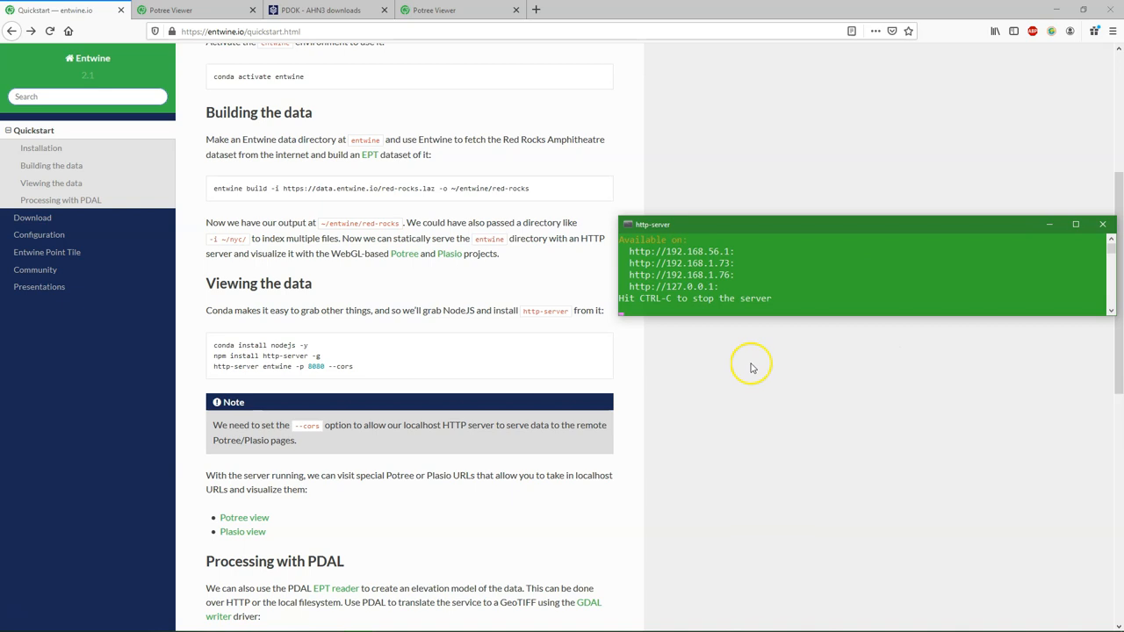
{"action": "mouse_move", "coordinate": [729, 446]}
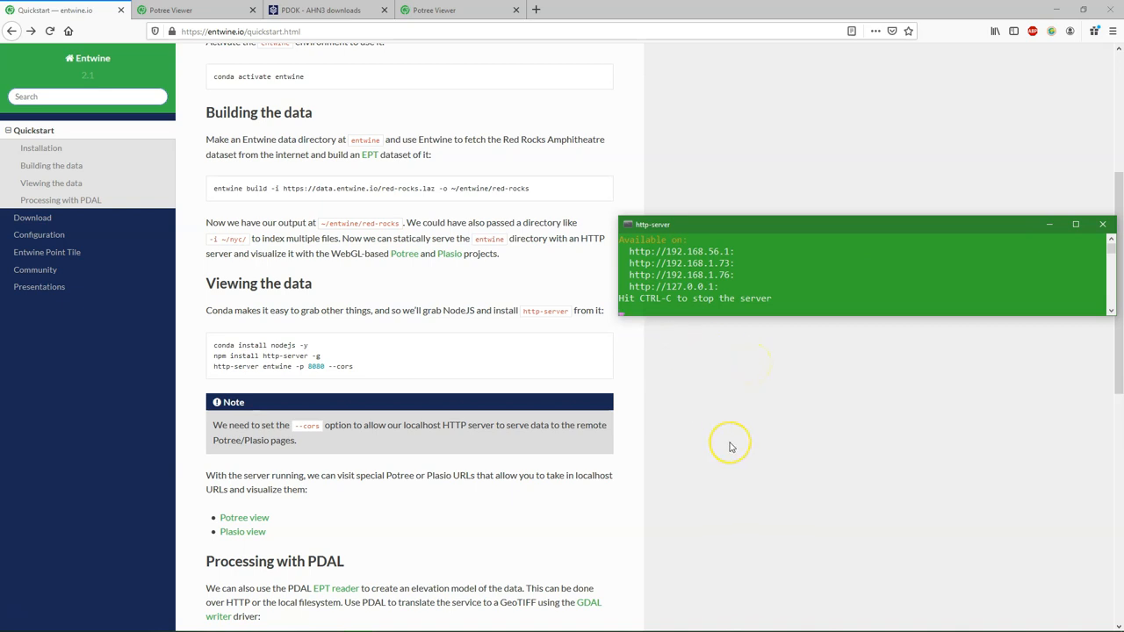
{"action": "mouse_move", "coordinate": [175, 79]}
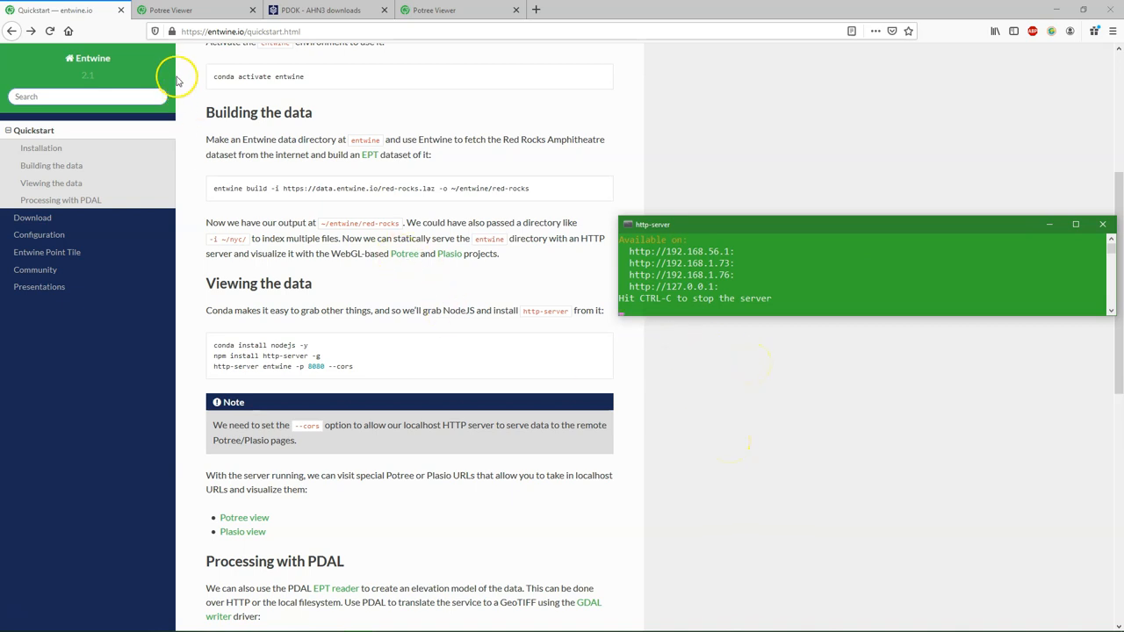
{"action": "mouse_move", "coordinate": [176, 79]}
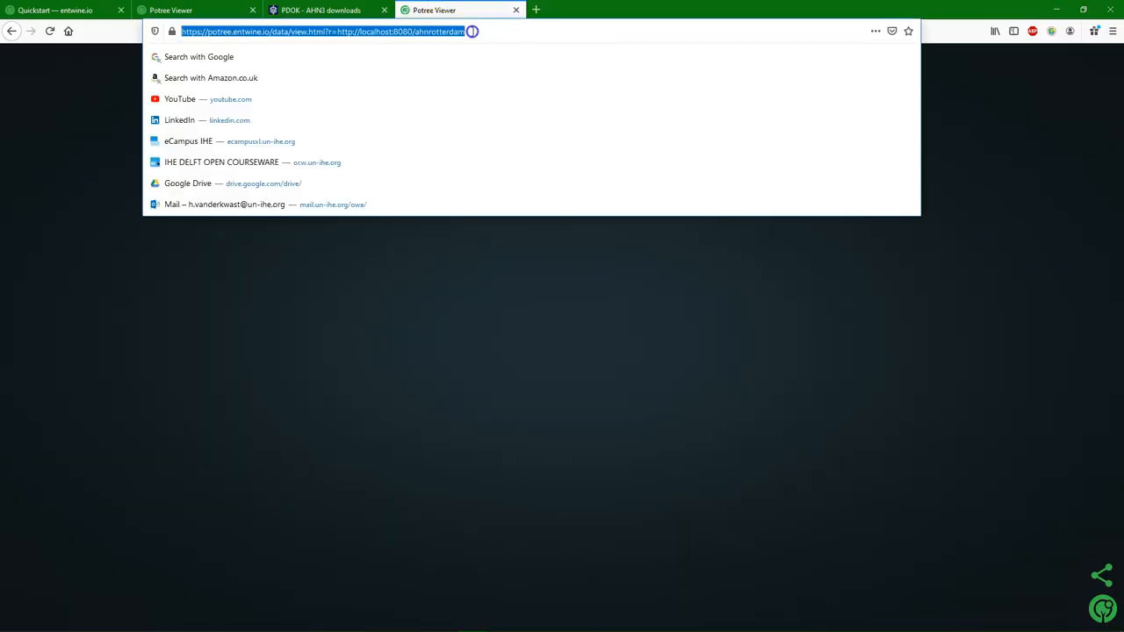
Load the locally served Rotterdam cloud and set its Attribute to Elevation.
{"action": "key", "text": "Return"}
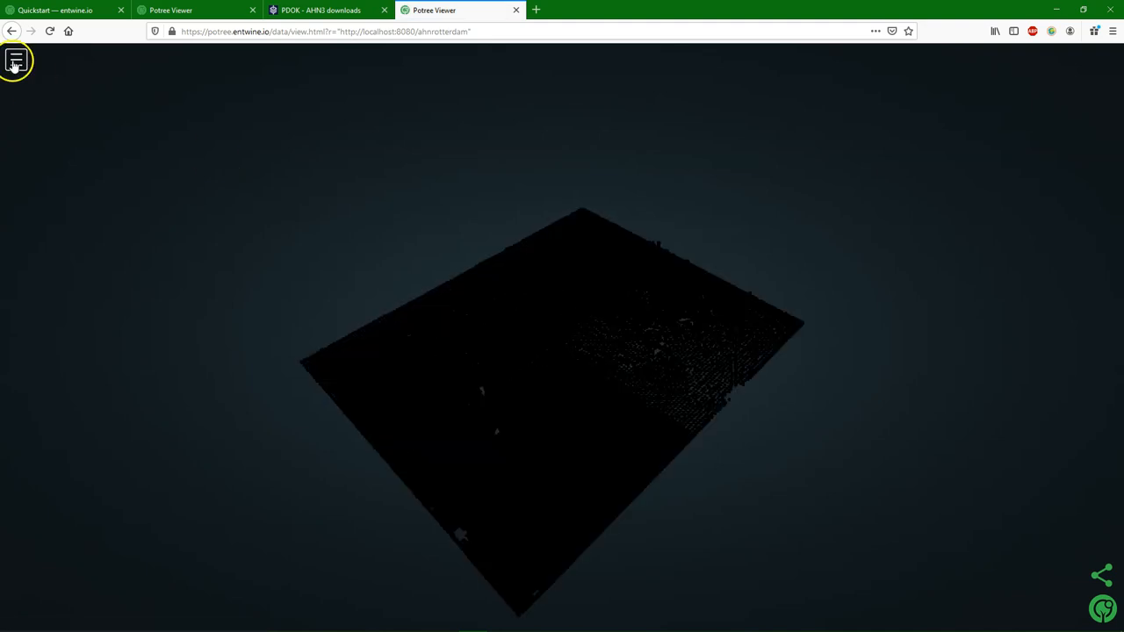
{"action": "left_click", "coordinate": [15, 60]}
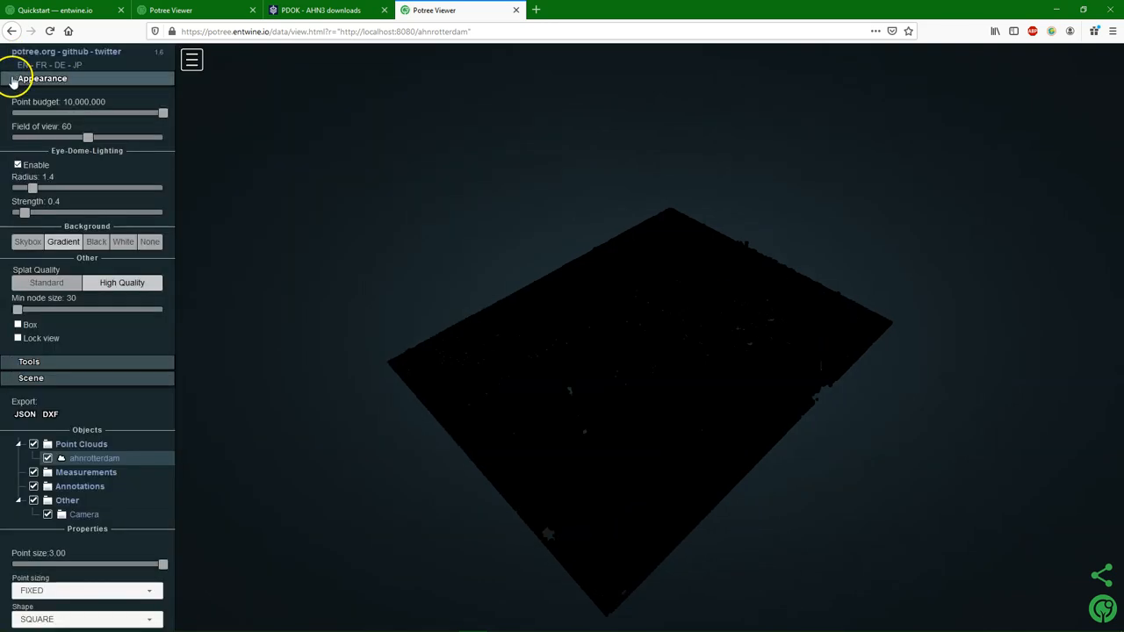
{"action": "mouse_move", "coordinate": [122, 193]}
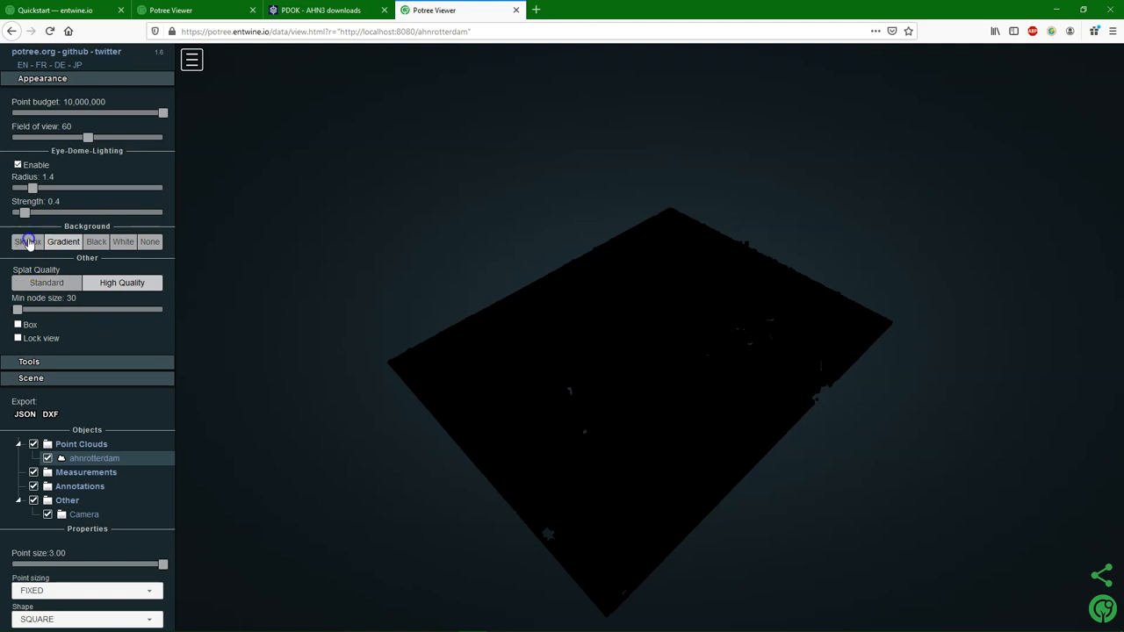
{"action": "left_click", "coordinate": [28, 241]}
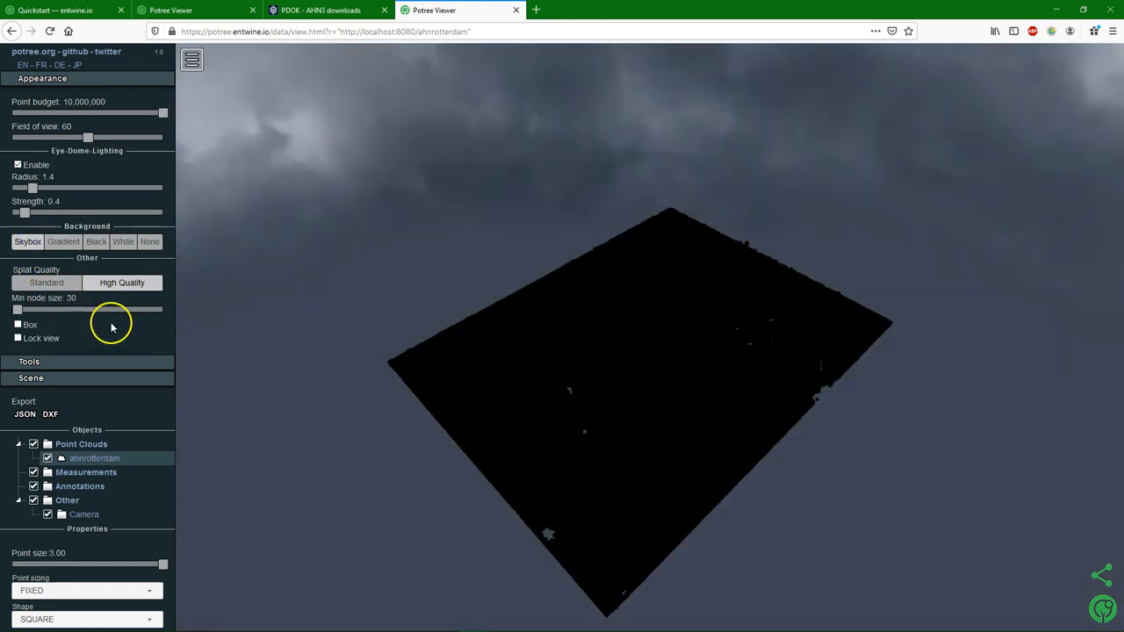
{"action": "mouse_move", "coordinate": [135, 362]}
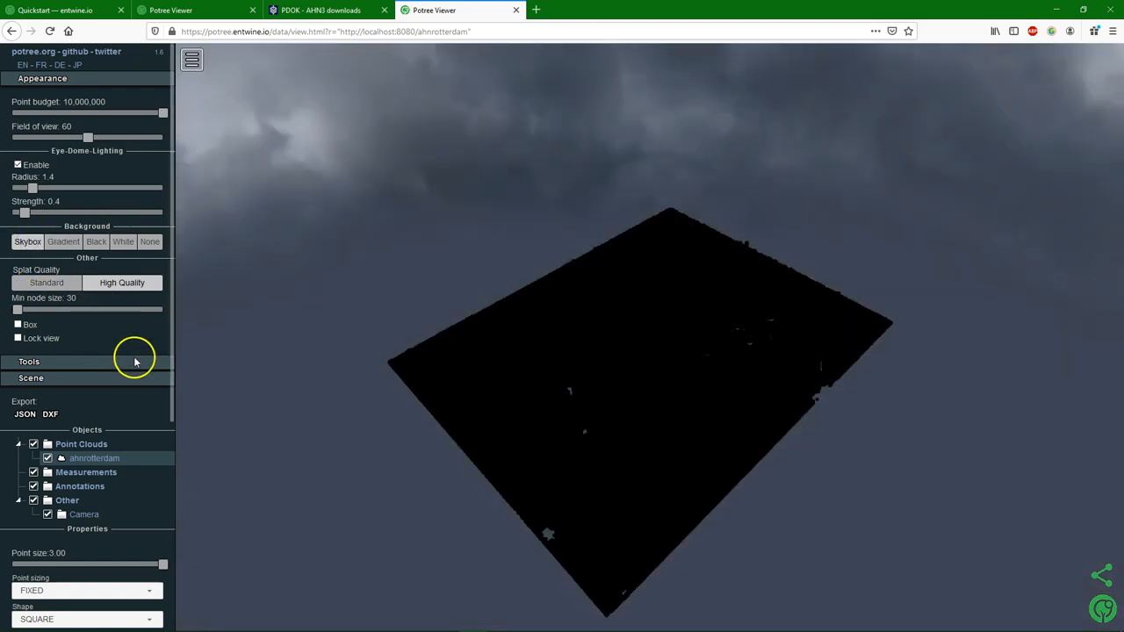
{"action": "scroll", "scroll_direction": "down", "scroll_amount": 3}
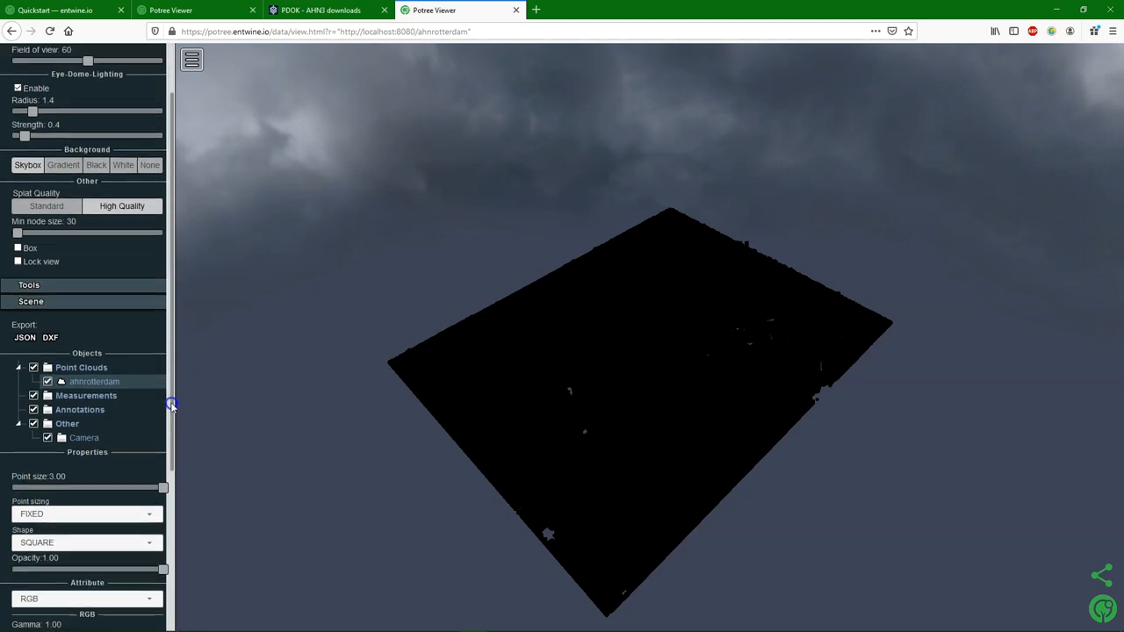
{"action": "scroll", "scroll_direction": "down", "scroll_amount": 3}
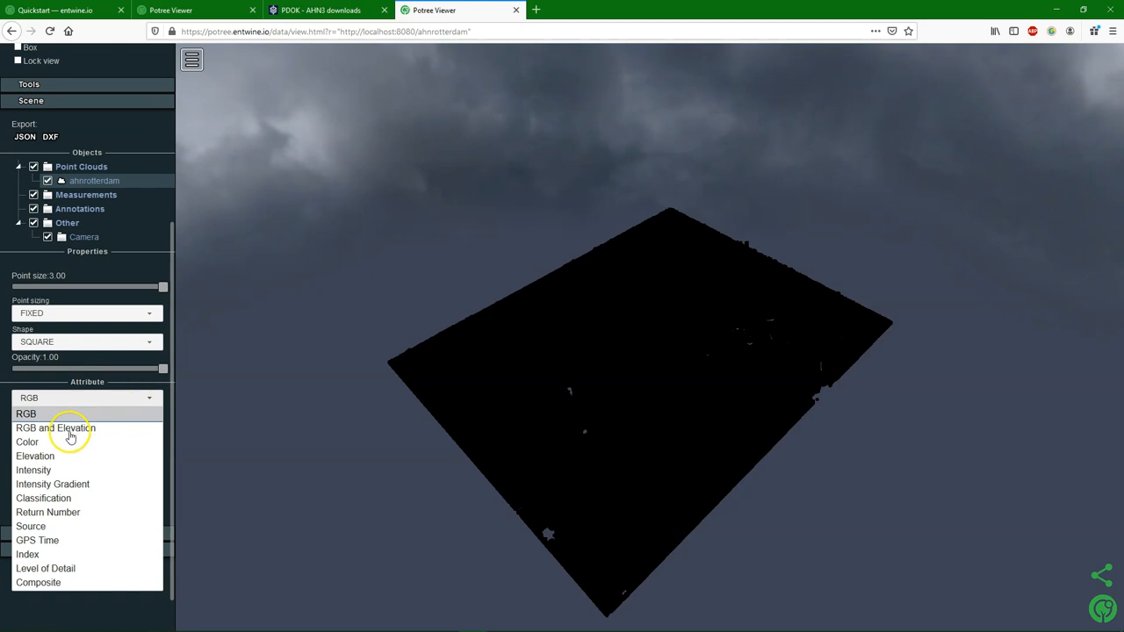
{"action": "left_click", "coordinate": [35, 456]}
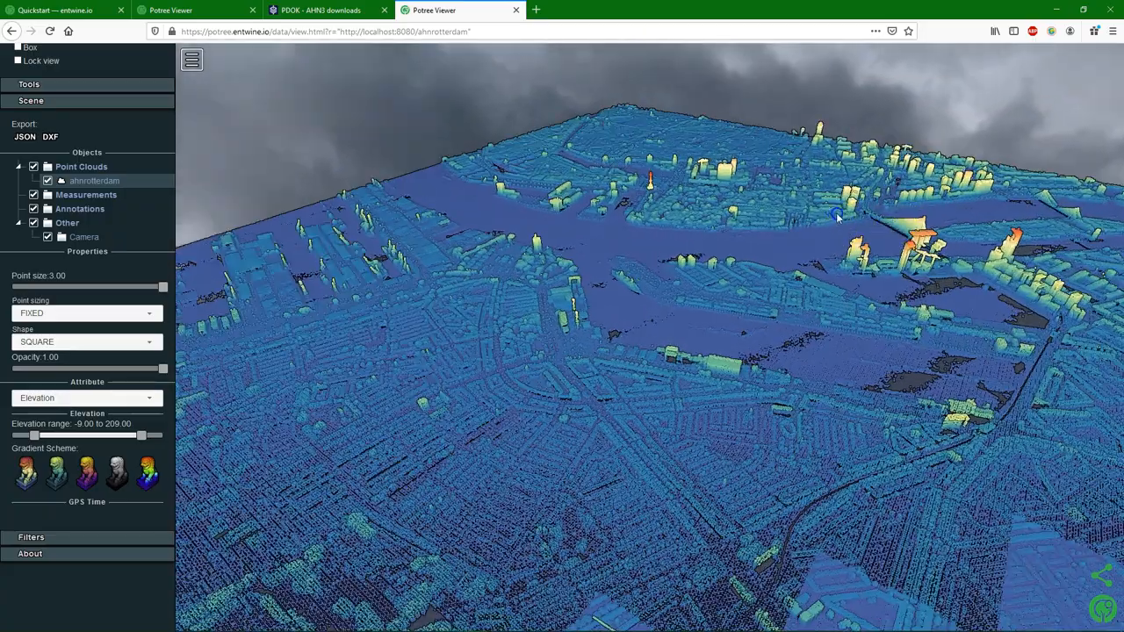
{"action": "left_click_drag", "start_coordinate": [834, 218], "coordinate": [639, 375]}
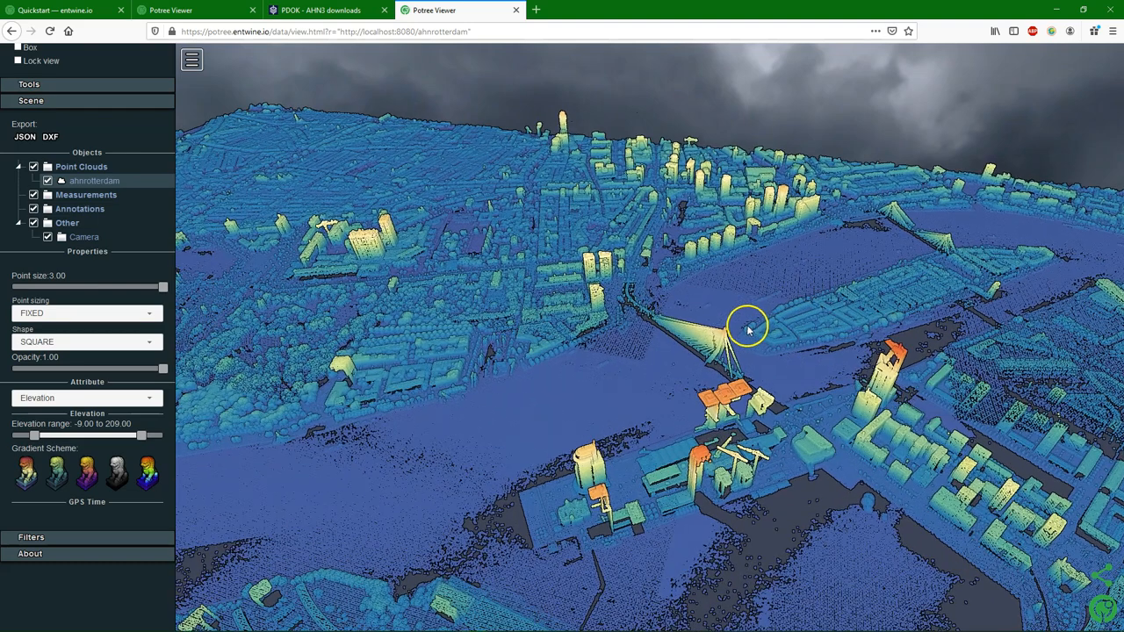
{"action": "left_click_drag", "start_coordinate": [746, 329], "coordinate": [728, 316]}
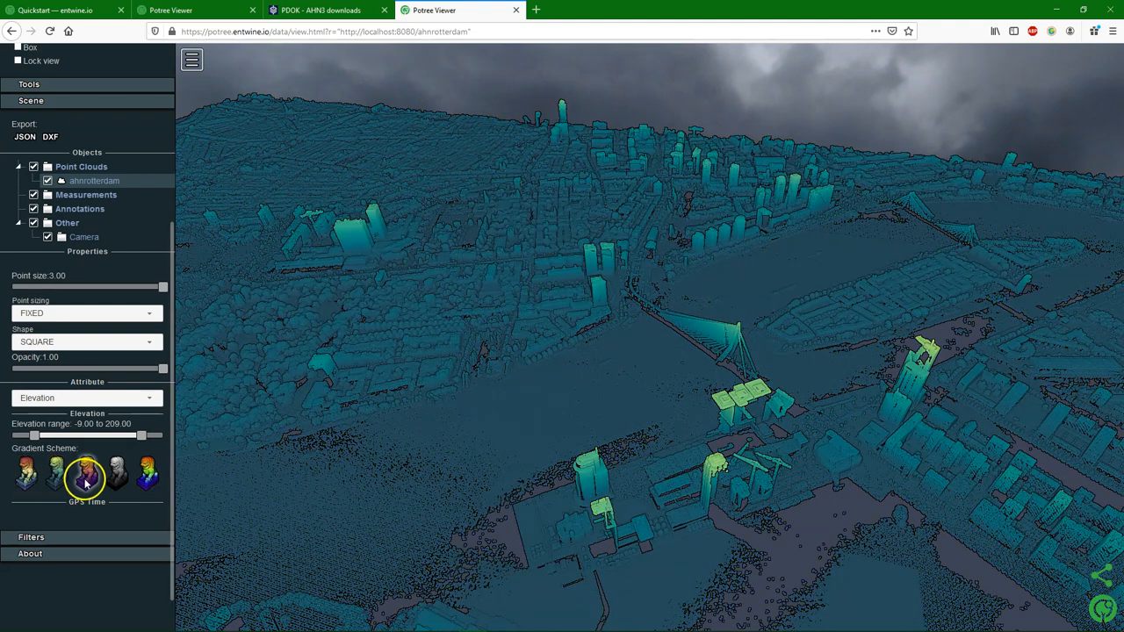
{"action": "left_click", "coordinate": [117, 472]}
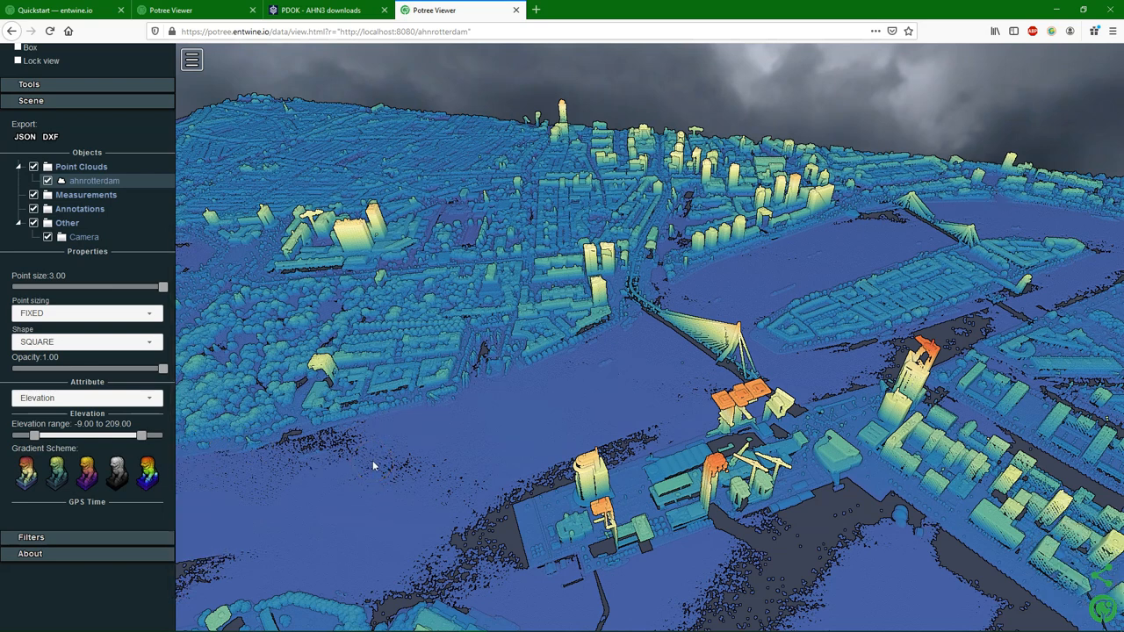
{"action": "left_click", "coordinate": [590, 10]}
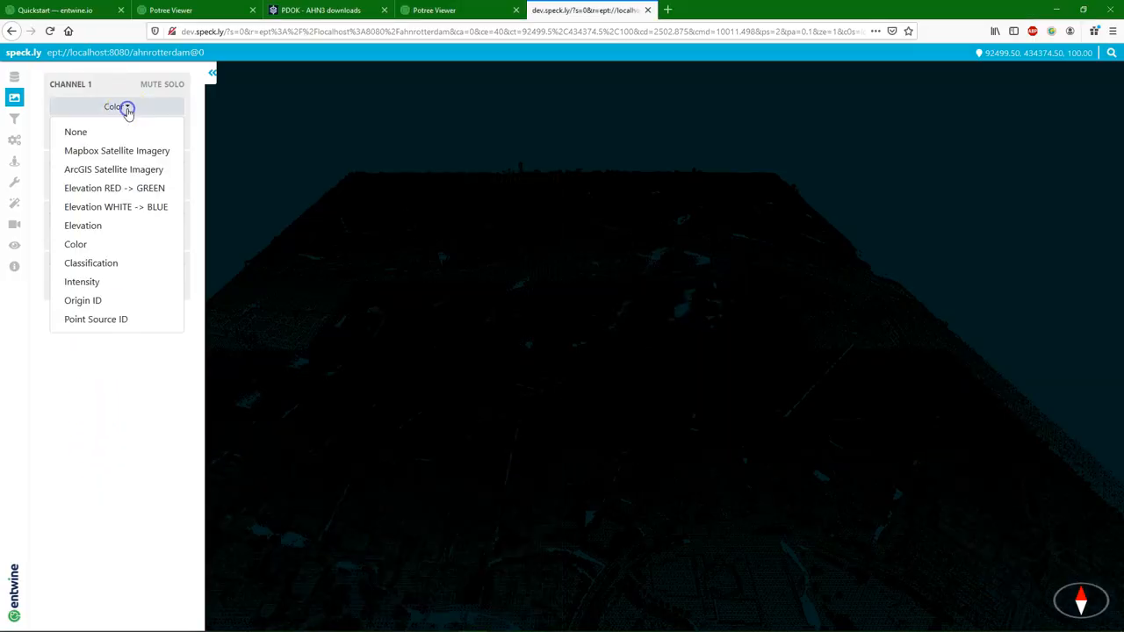
Colour the cloud by Elevation using the Elevation RED -> GREEN scheme.
{"action": "left_click", "coordinate": [82, 225]}
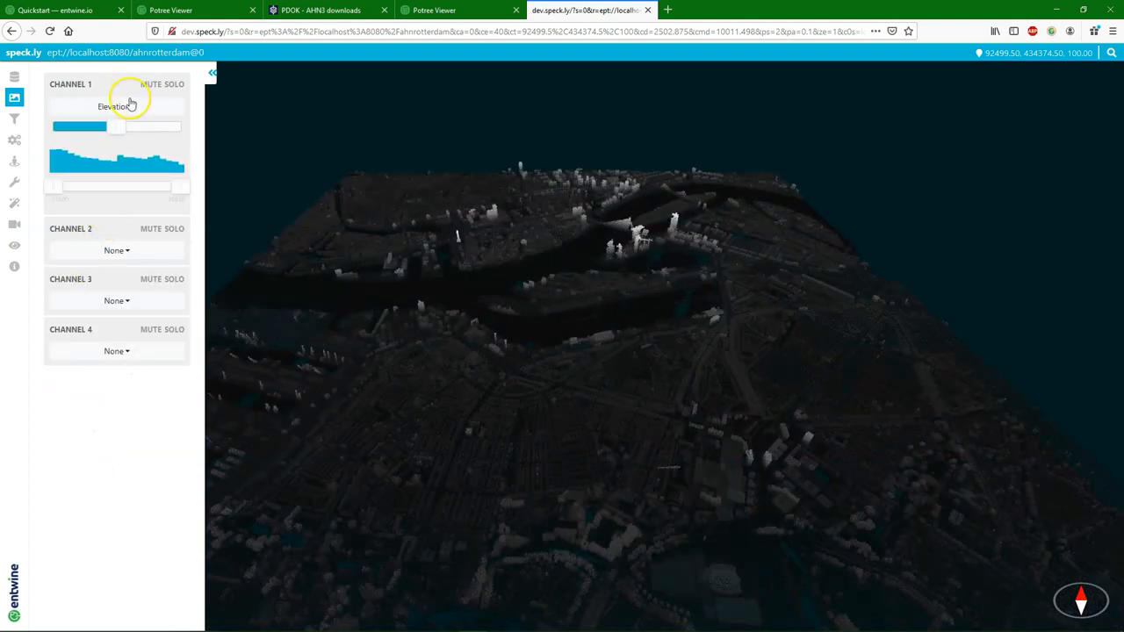
{"action": "left_click", "coordinate": [114, 106]}
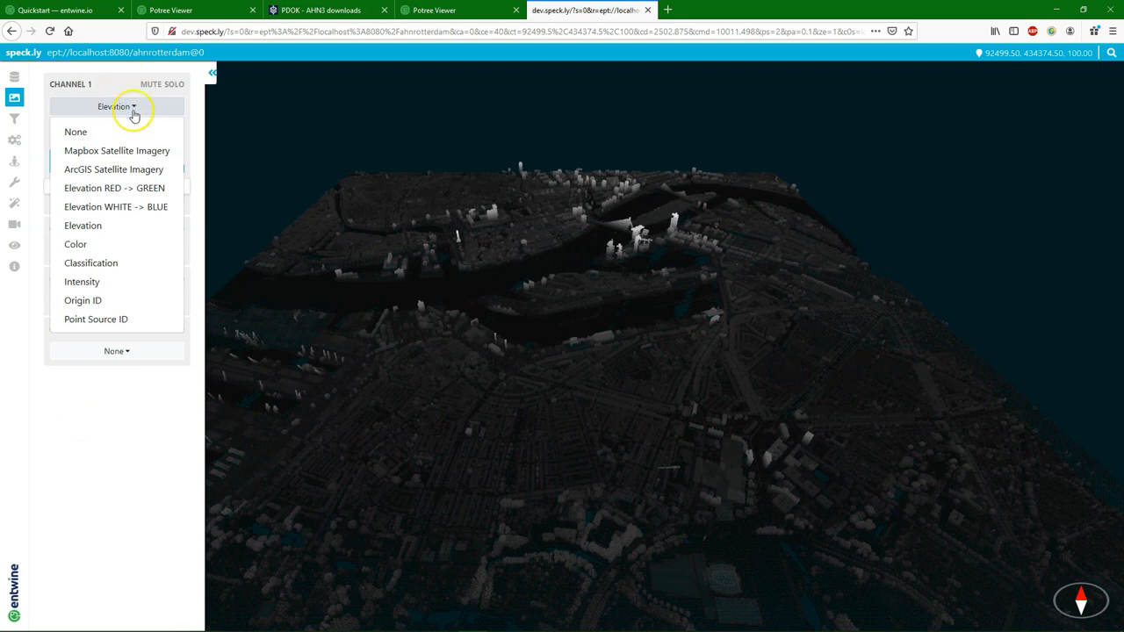
{"action": "mouse_move", "coordinate": [105, 184]}
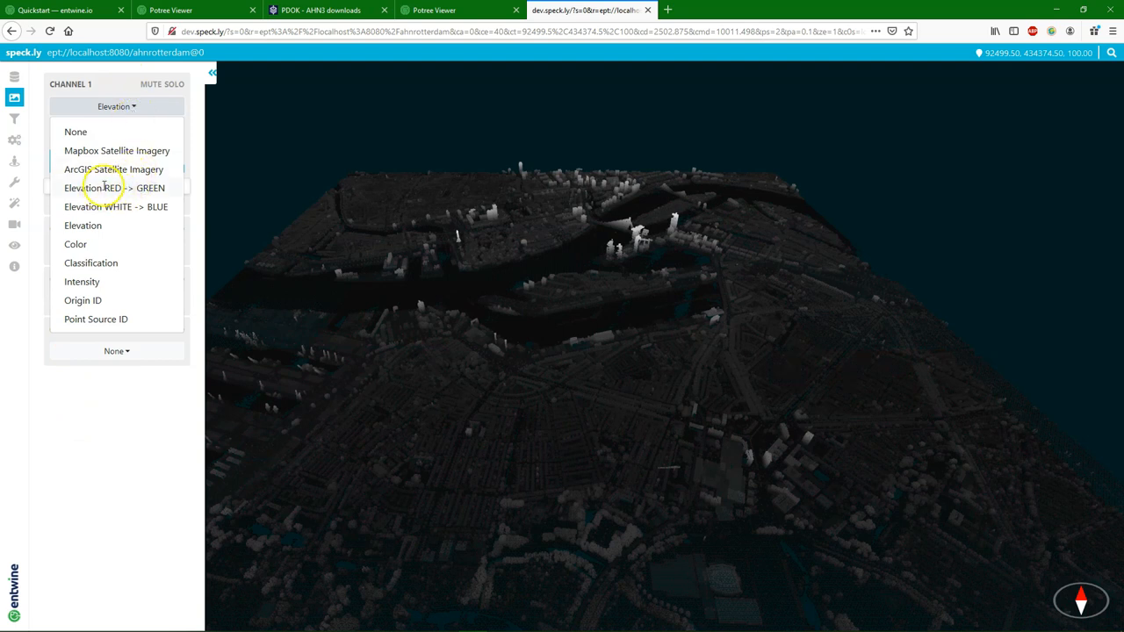
{"action": "left_click", "coordinate": [114, 188]}
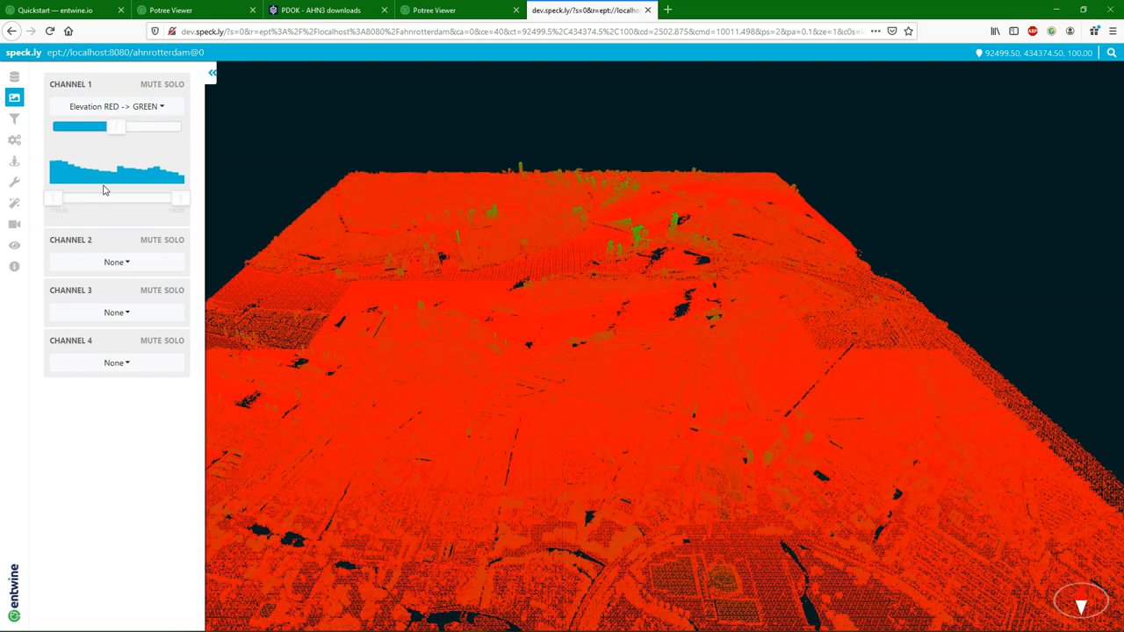
Adjust the inundation plane height, then fly along the river toward the bridge.
{"action": "left_click", "coordinate": [116, 106]}
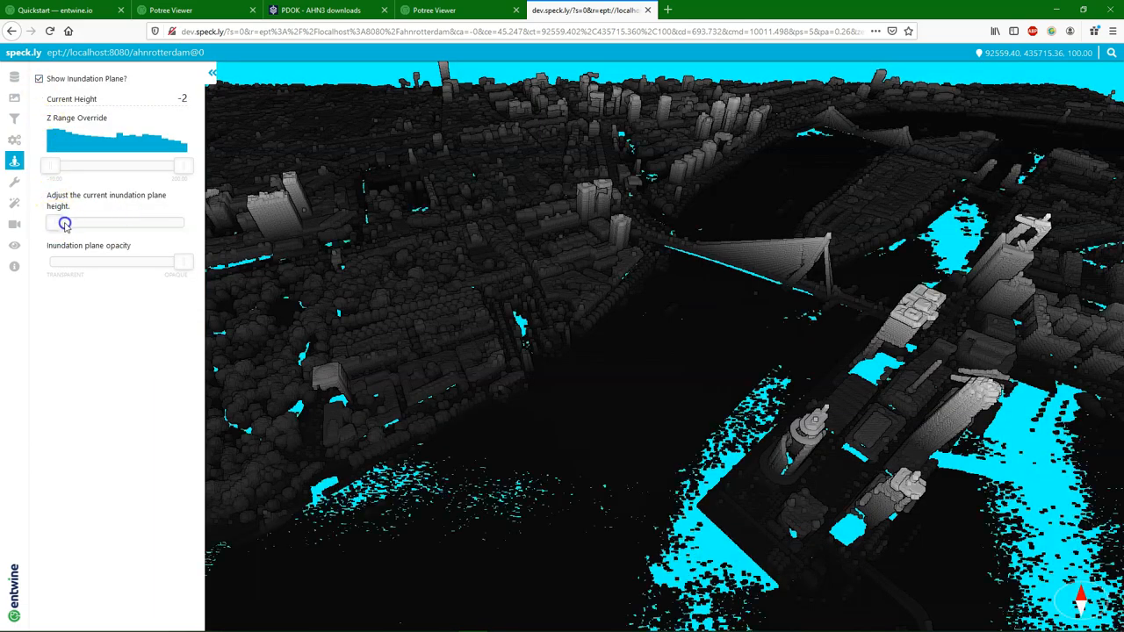
{"action": "left_click_drag", "start_coordinate": [65, 223], "coordinate": [83, 223]}
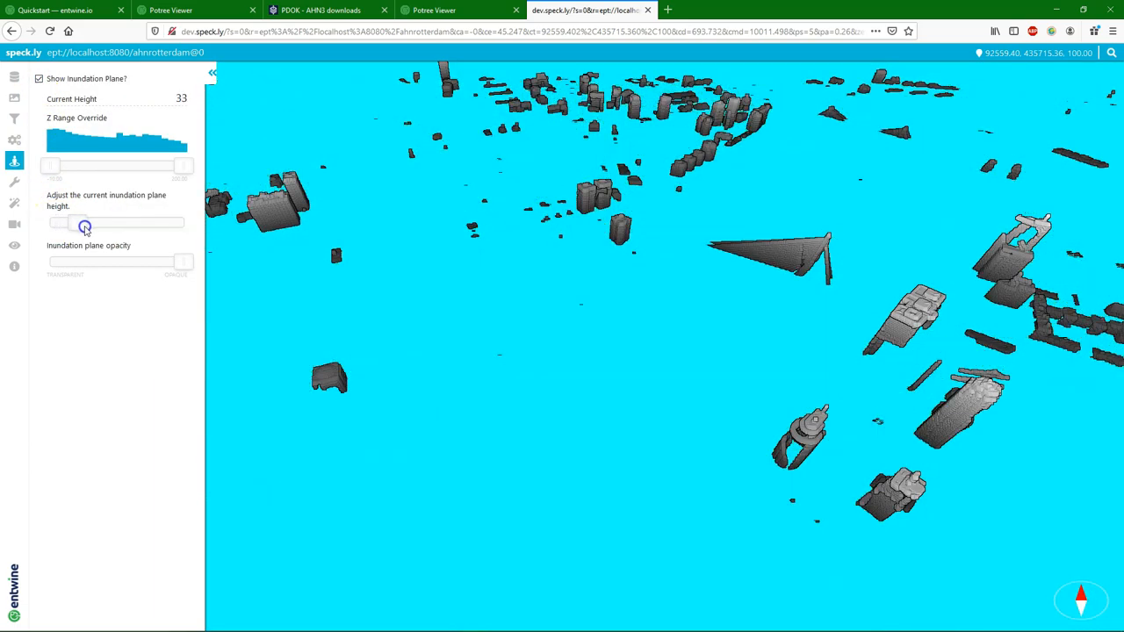
{"action": "left_click_drag", "start_coordinate": [84, 221], "coordinate": [72, 221]}
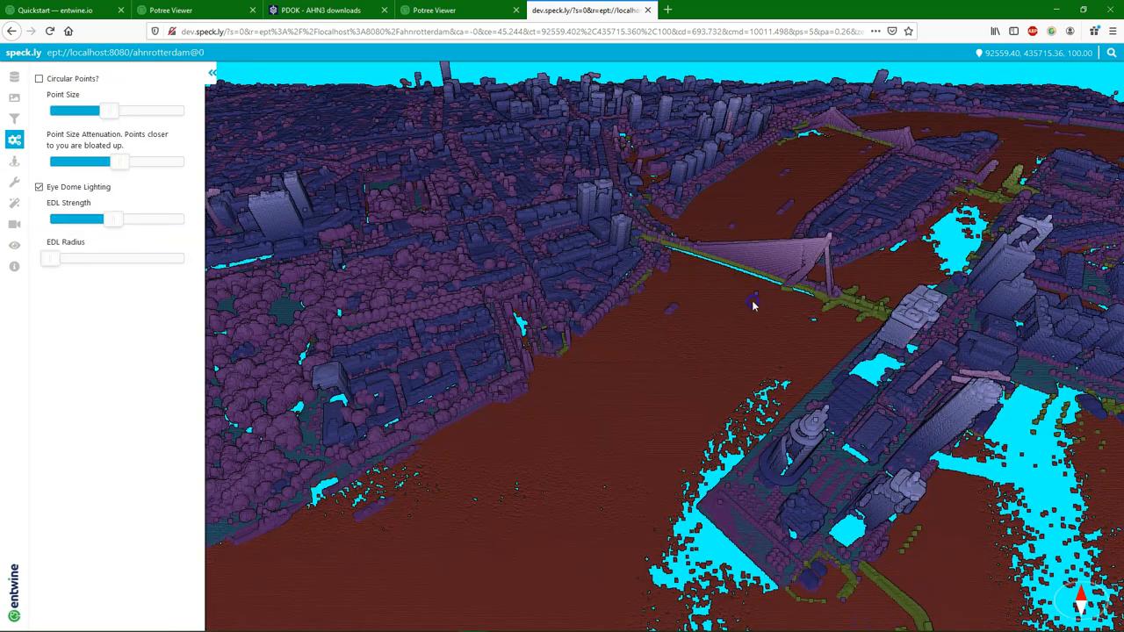
{"action": "left_click_drag", "start_coordinate": [752, 304], "coordinate": [930, 244]}
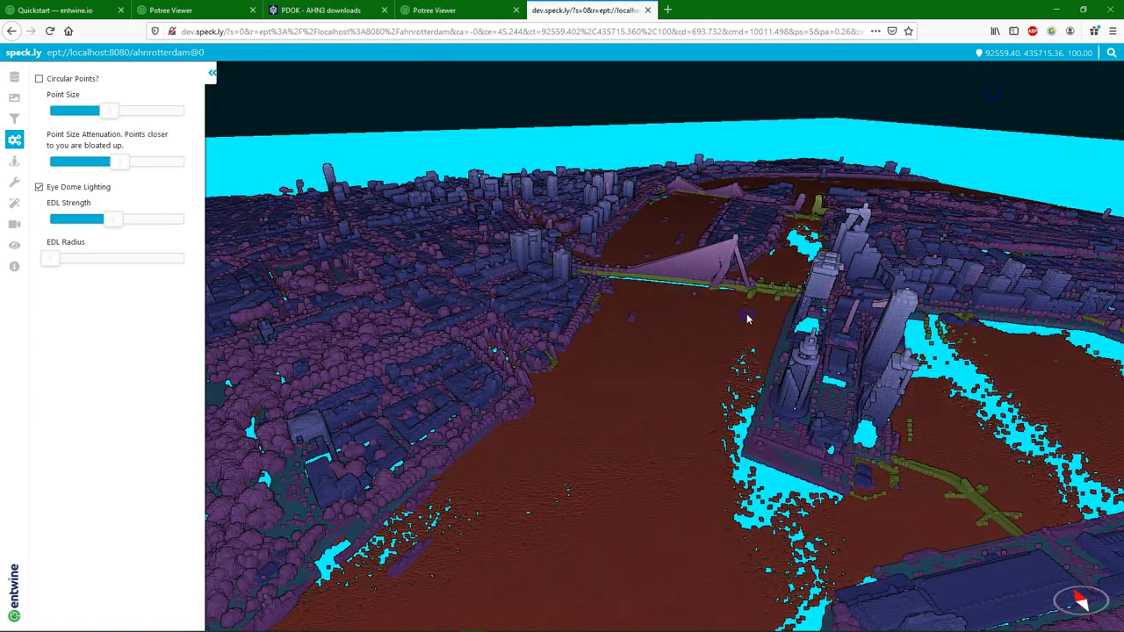
{"action": "left_click_drag", "start_coordinate": [747, 316], "coordinate": [917, 270]}
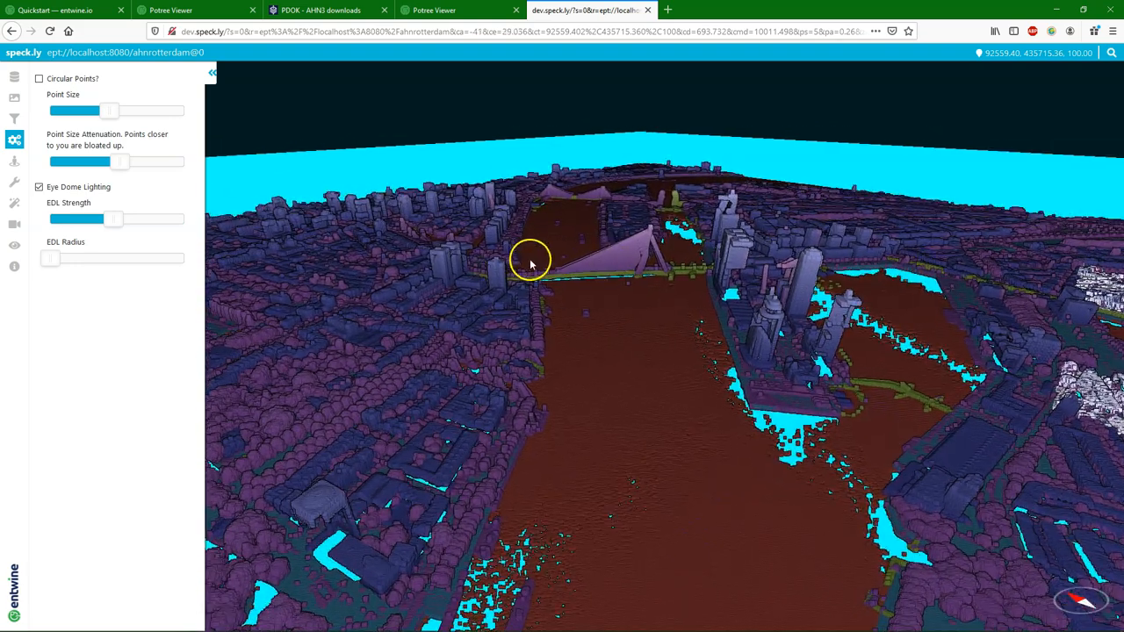
{"action": "left_click_drag", "start_coordinate": [530, 264], "coordinate": [575, 267]}
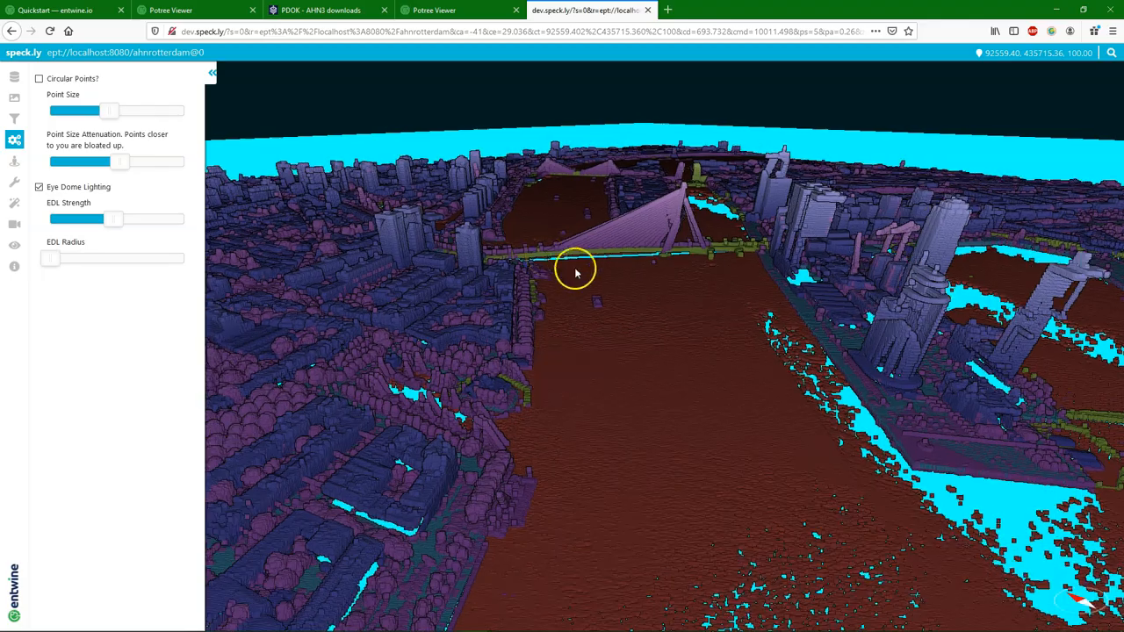
{"action": "left_click_drag", "start_coordinate": [575, 268], "coordinate": [775, 235]}
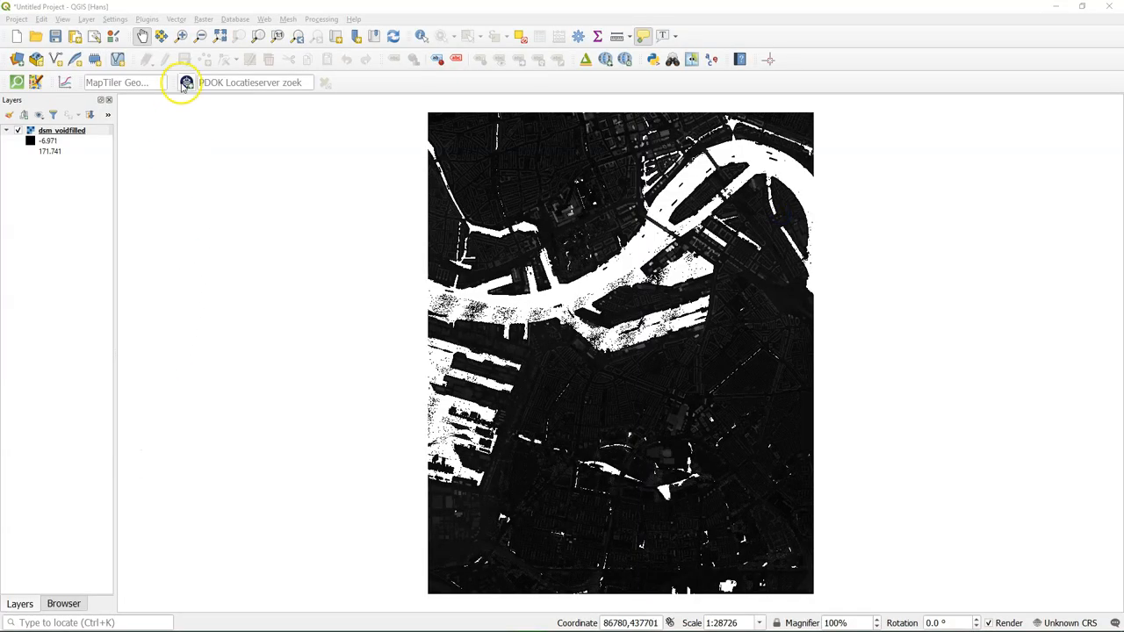
Load the PDOK Luchtfoto Actueel Ortho 25cm RGB layer into the QGIS project.
{"action": "left_click", "coordinate": [185, 82]}
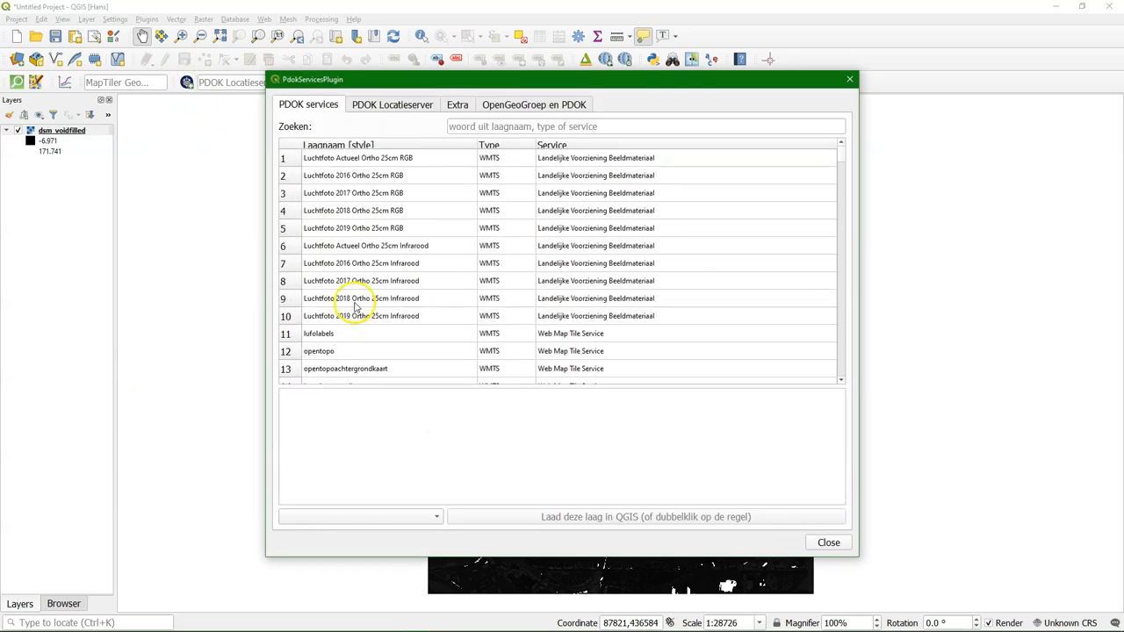
{"action": "left_click", "coordinate": [357, 157]}
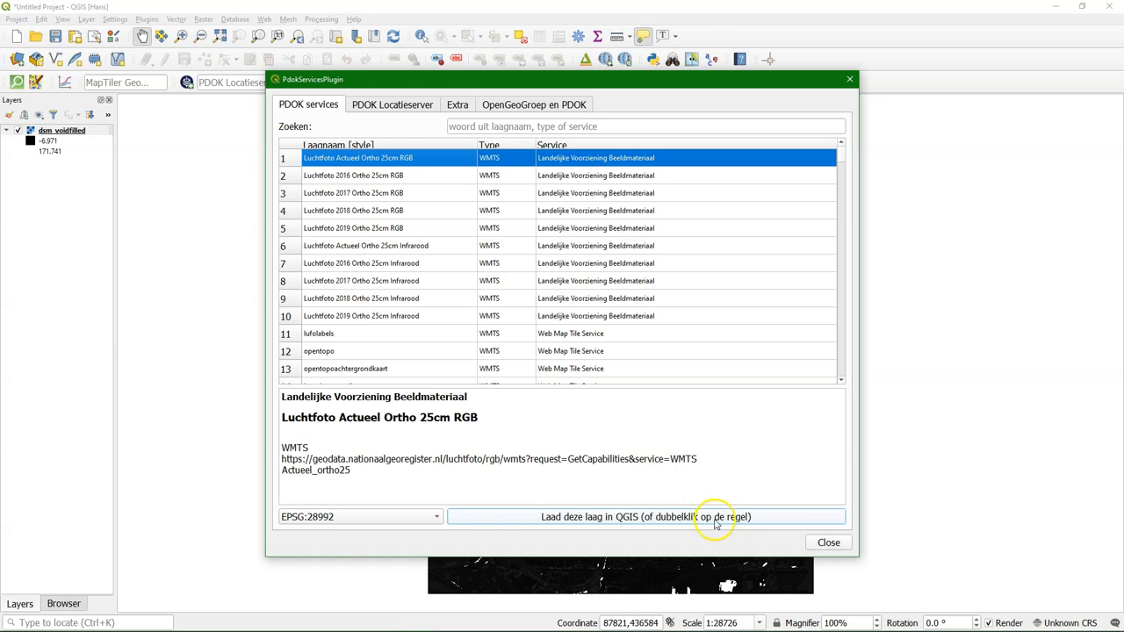
{"action": "left_click", "coordinate": [646, 516]}
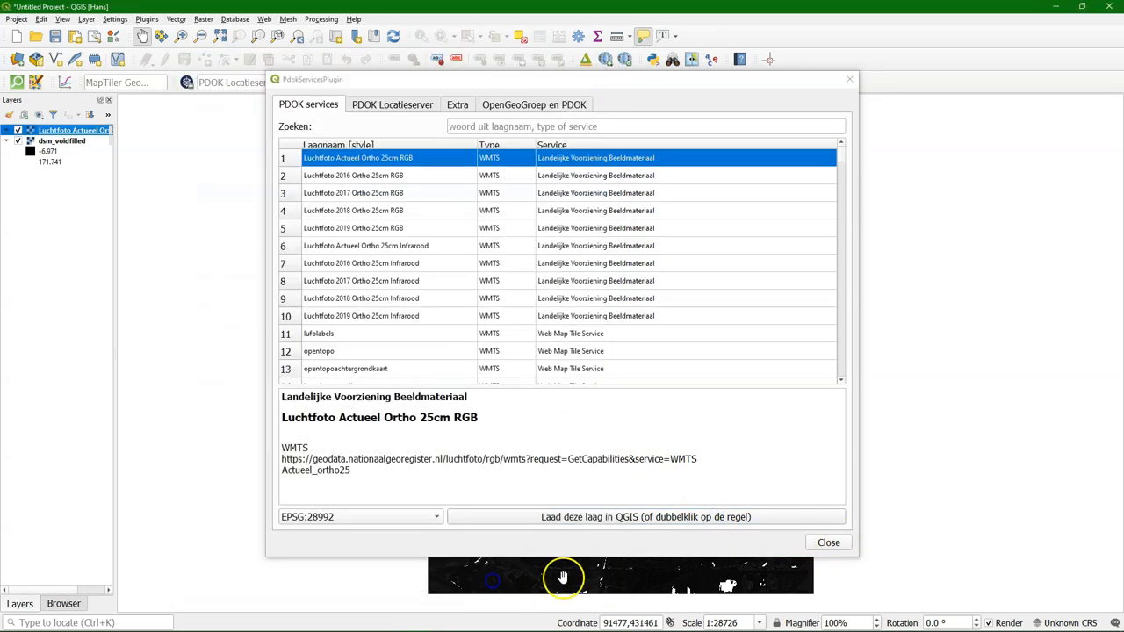
{"action": "double_click", "coordinate": [357, 157]}
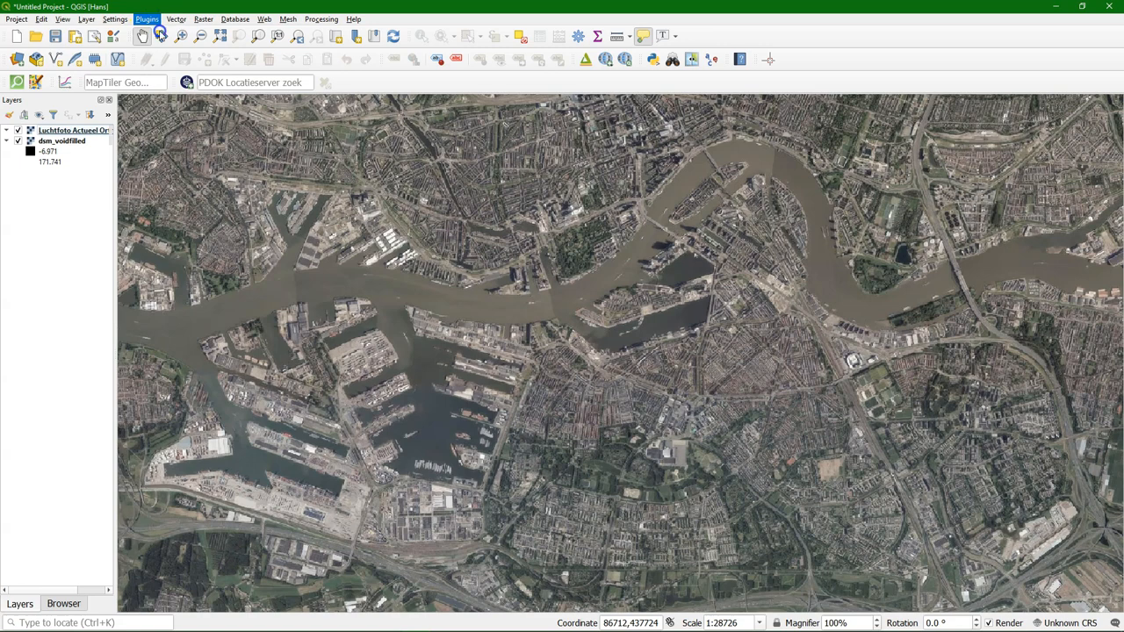
{"action": "left_click", "coordinate": [146, 18]}
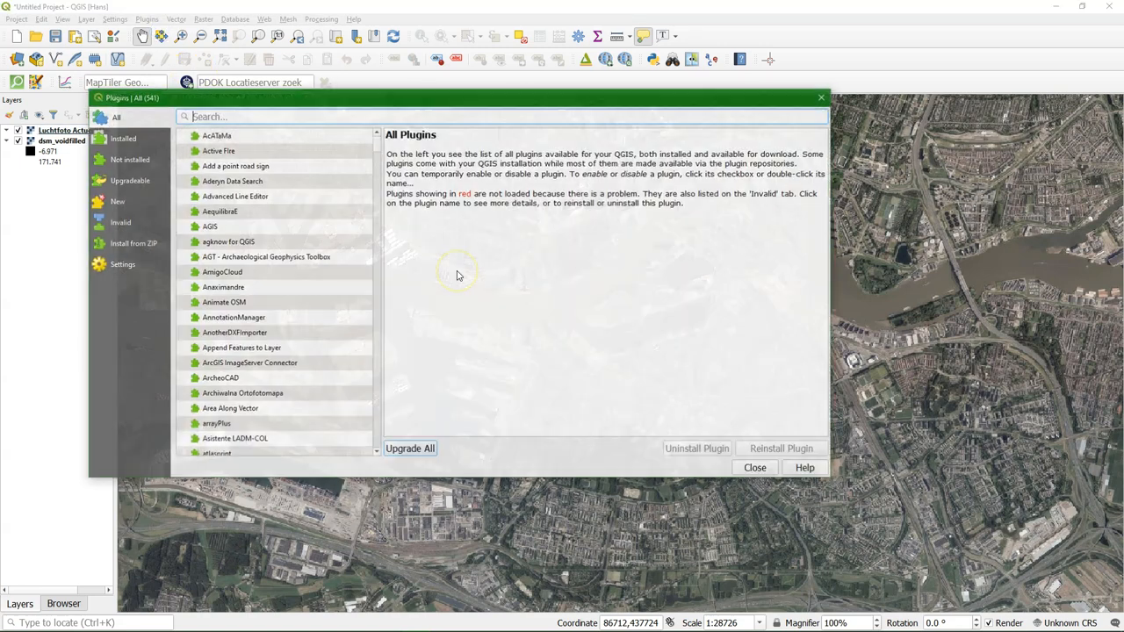
{"action": "type", "text": "q"}
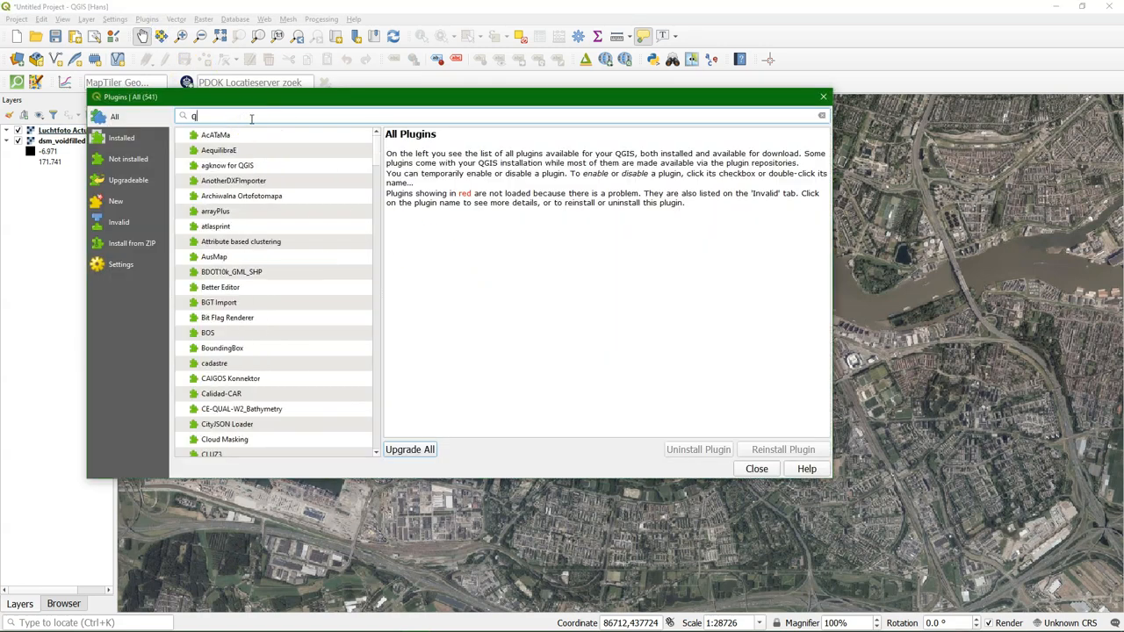
{"action": "type", "text": "gis2"}
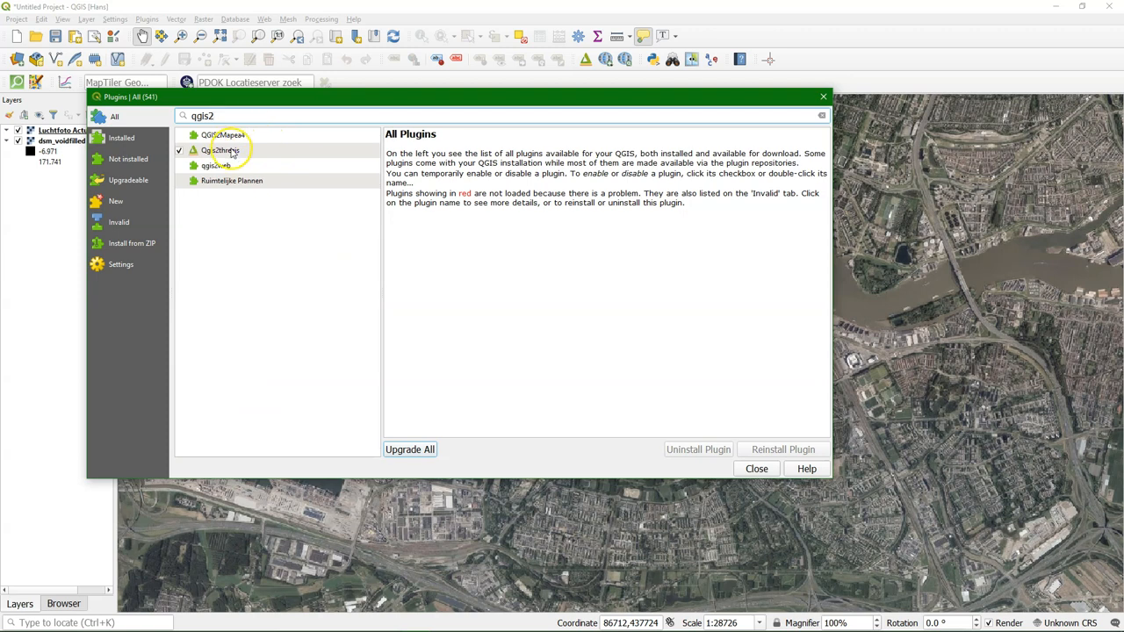
{"action": "left_click", "coordinate": [219, 150]}
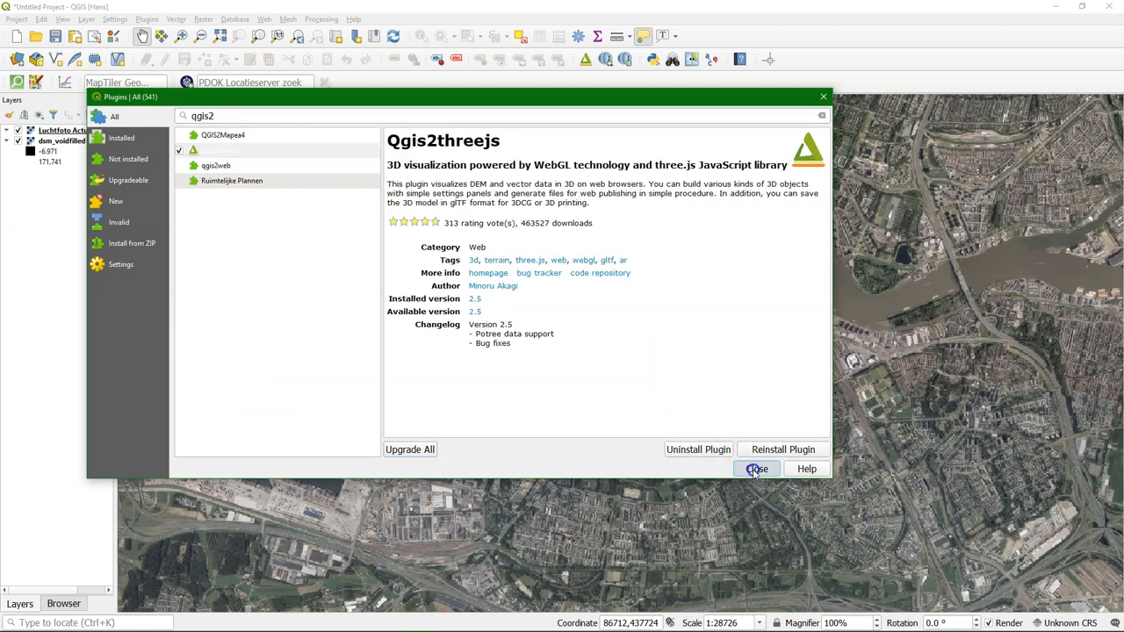
{"action": "left_click", "coordinate": [756, 468]}
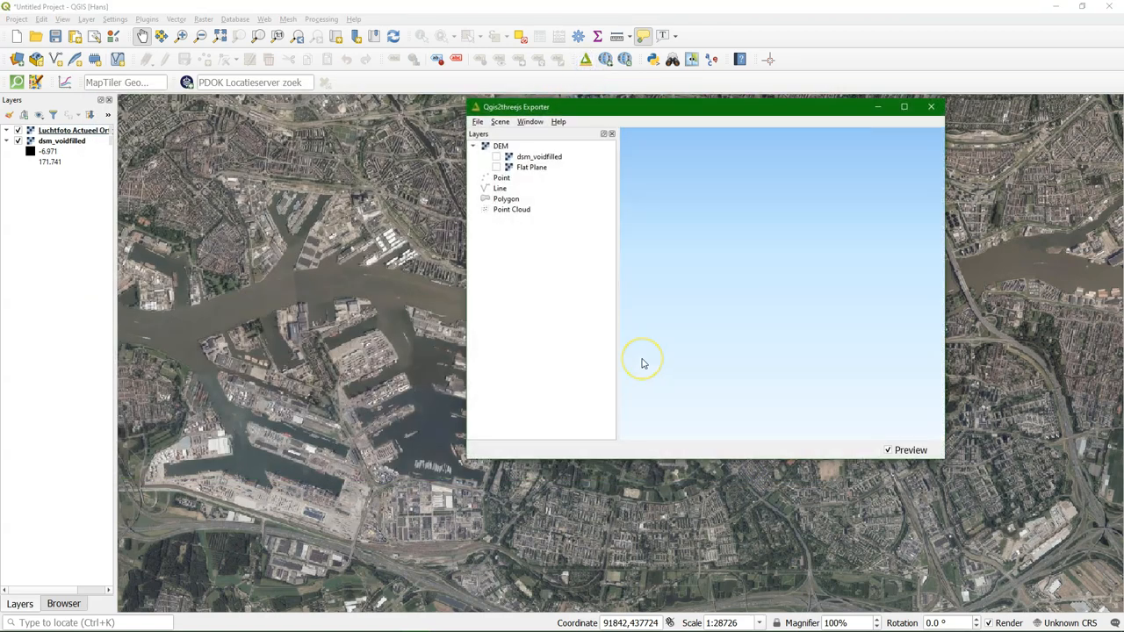
{"action": "mouse_move", "coordinate": [474, 298]}
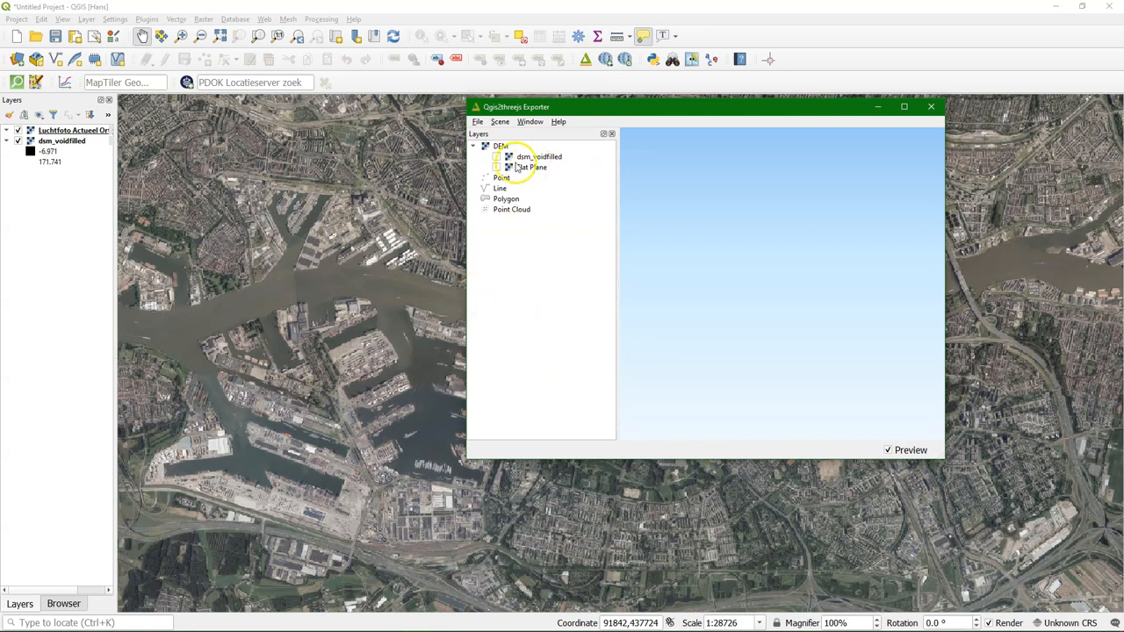
Enable the dsm_voidfilled terrain in the Qgis2threejs preview and orbit closer.
{"action": "left_click", "coordinate": [496, 157]}
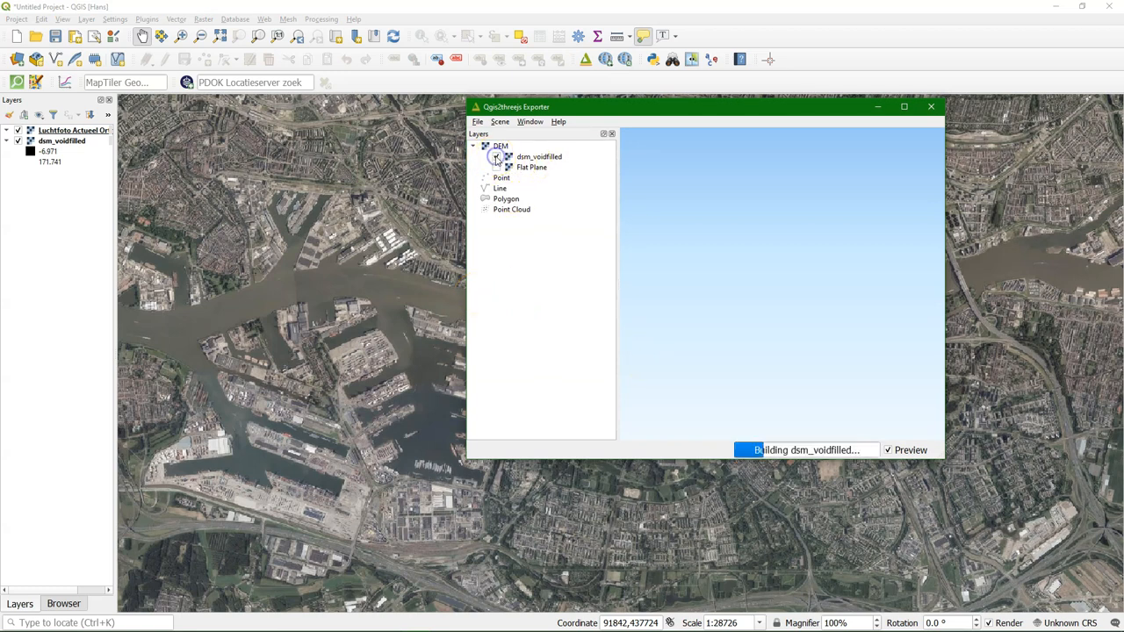
{"action": "left_click", "coordinate": [496, 156]}
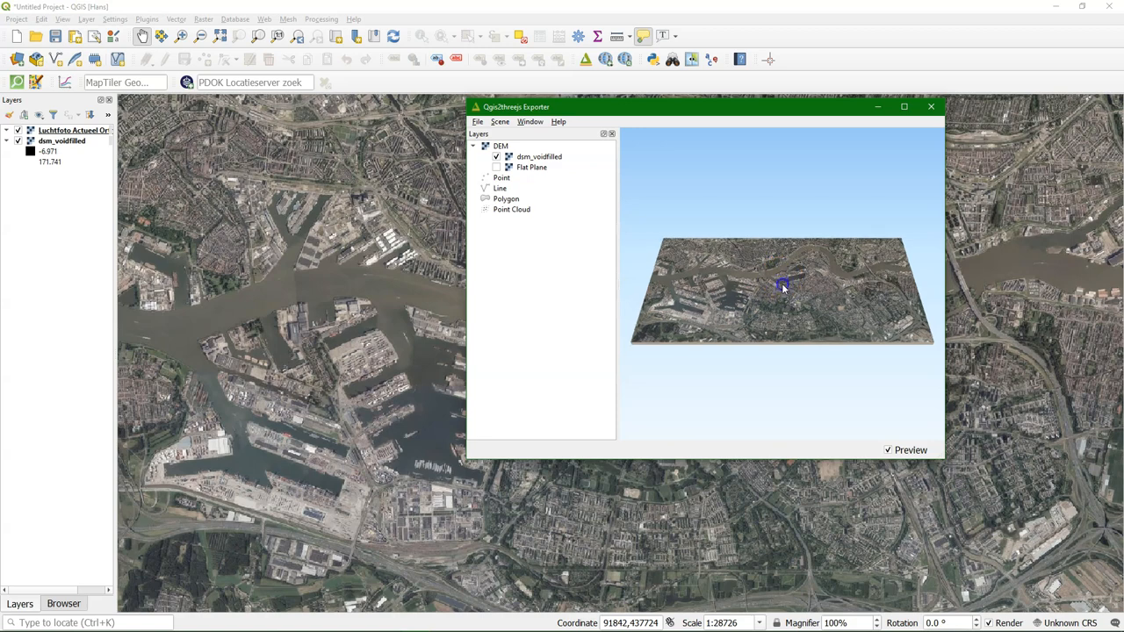
{"action": "left_click_drag", "start_coordinate": [783, 286], "coordinate": [809, 268]}
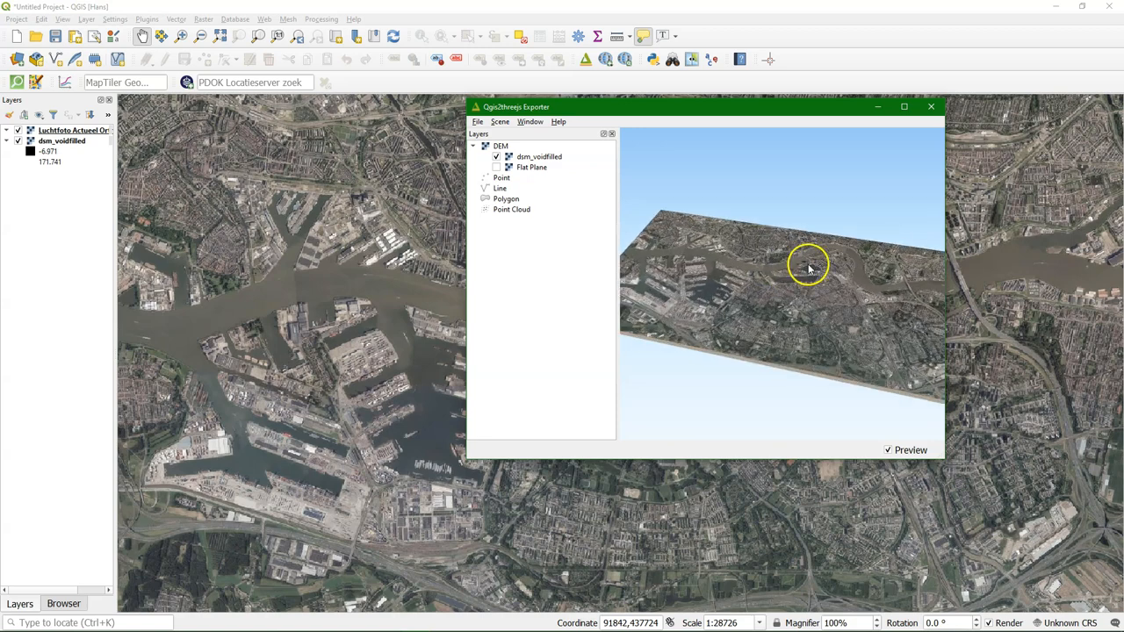
{"action": "left_click_drag", "start_coordinate": [808, 268], "coordinate": [796, 246]}
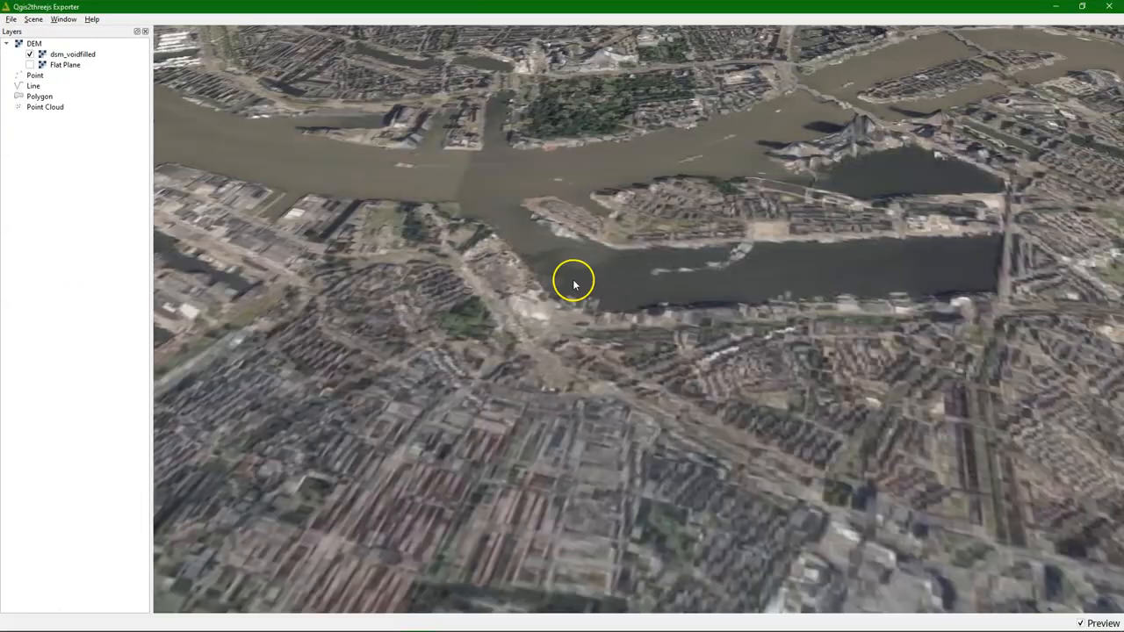
{"action": "mouse_move", "coordinate": [83, 42]}
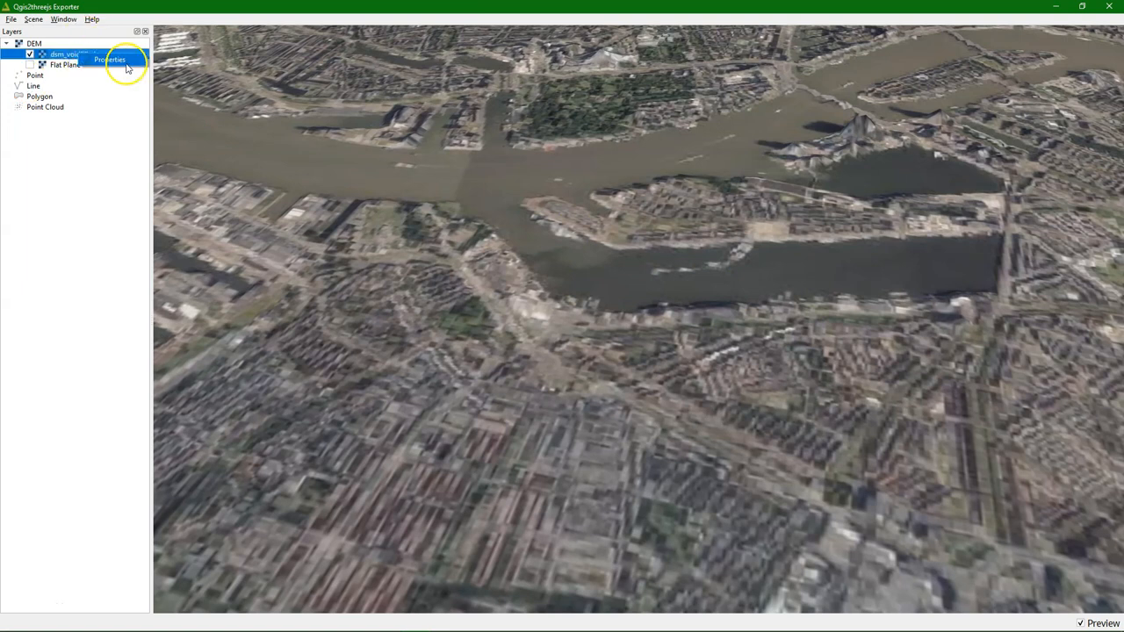
Set the dsm_voidfilled layer's texture resolution to 400 %.
{"action": "left_click", "coordinate": [112, 59]}
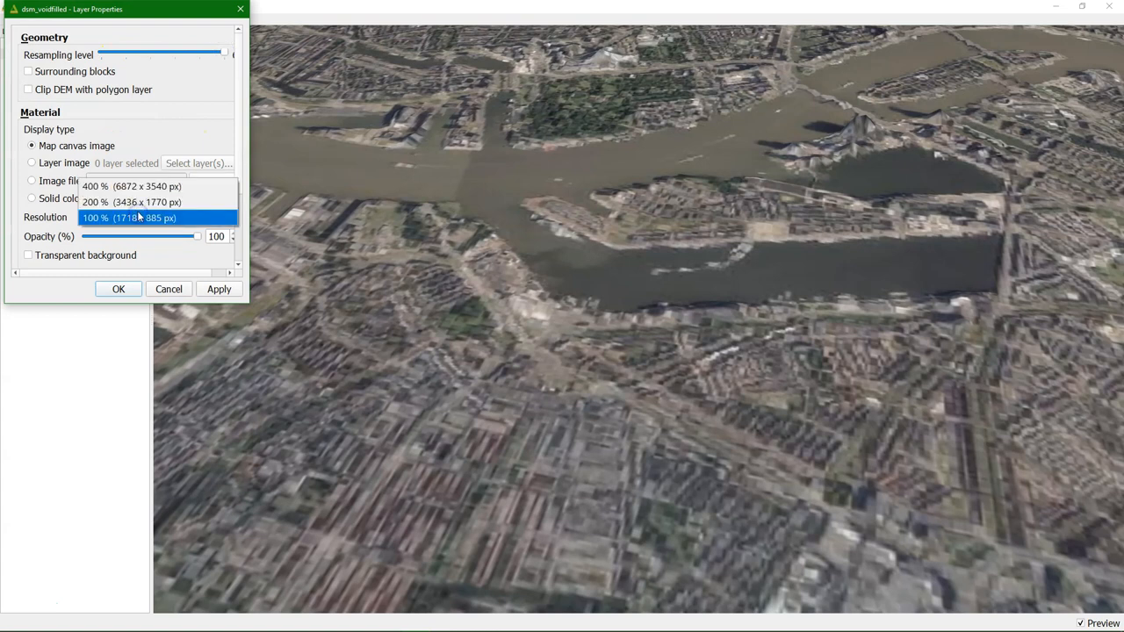
{"action": "left_click", "coordinate": [131, 186]}
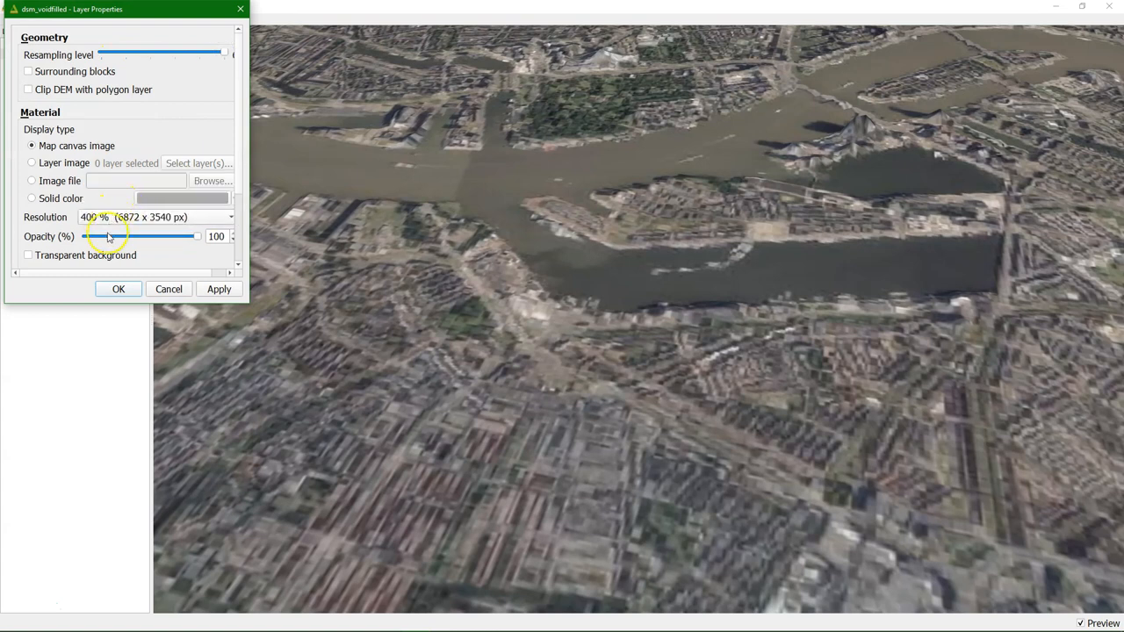
{"action": "left_click", "coordinate": [119, 289]}
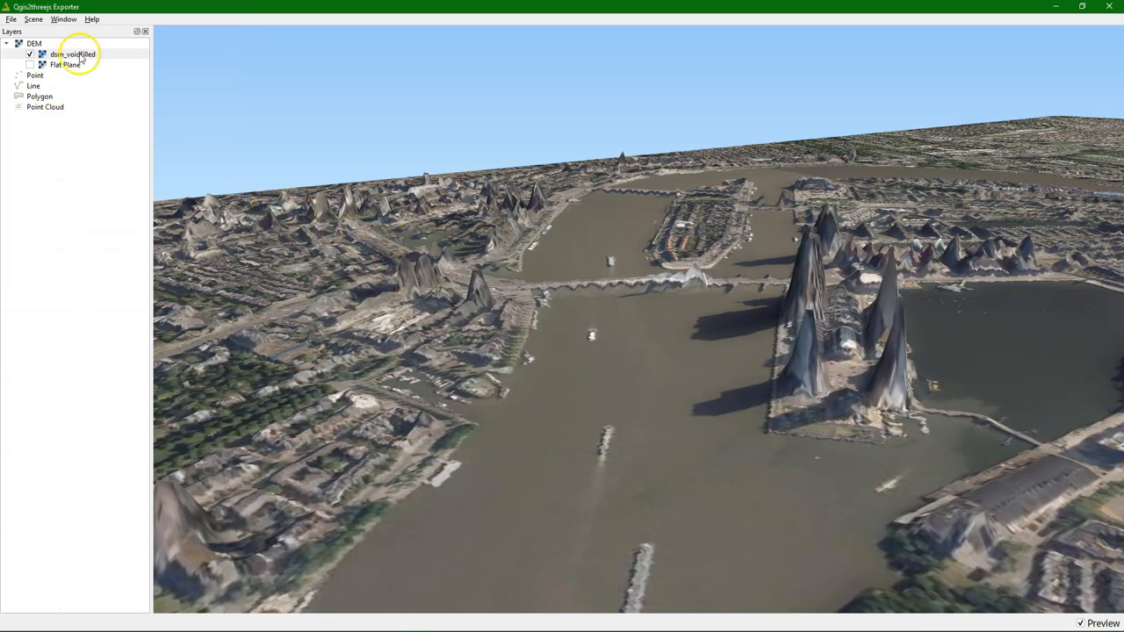
{"action": "left_click", "coordinate": [44, 107]}
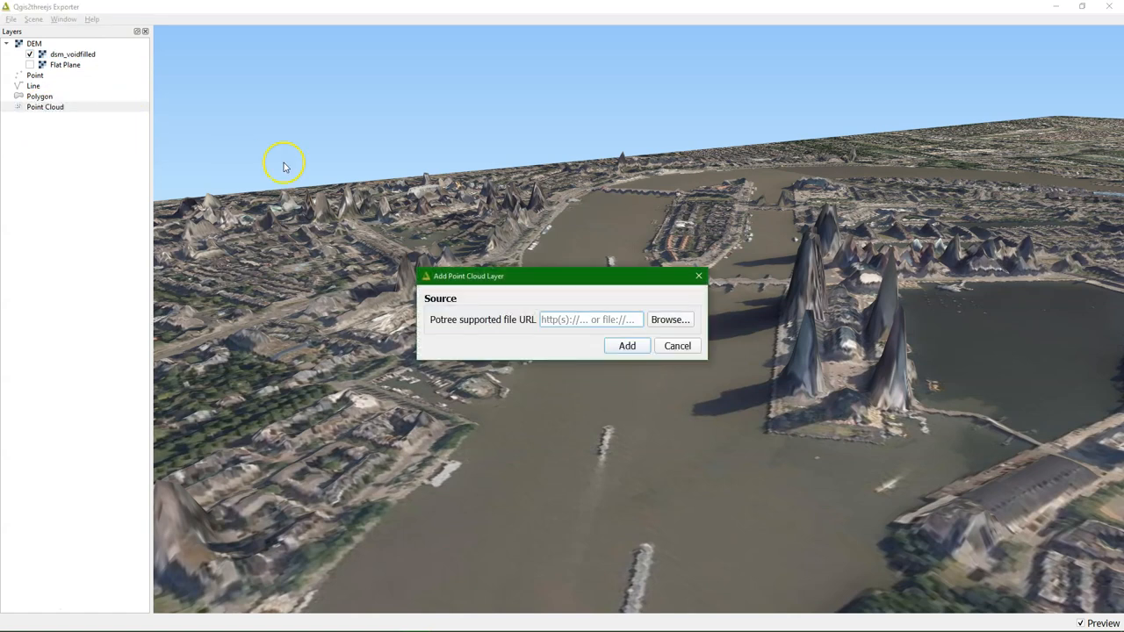
{"action": "mouse_move", "coordinate": [669, 318]}
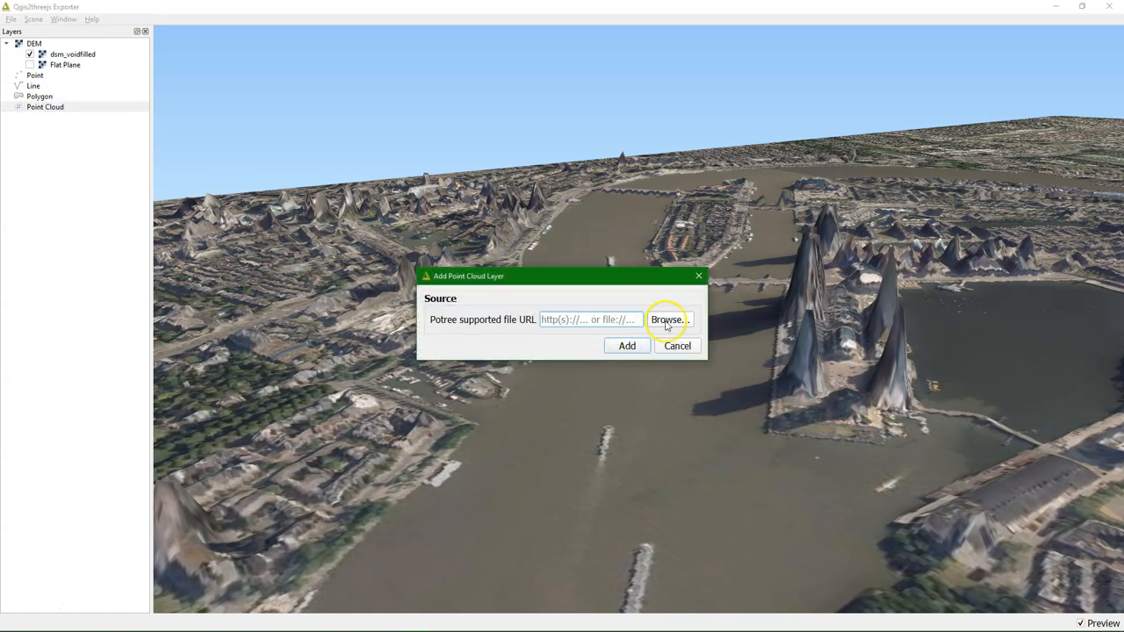
Add the ahnrotterdam EPT point cloud from ept.json to the 3D scene over the terrain.
{"action": "left_click", "coordinate": [667, 318]}
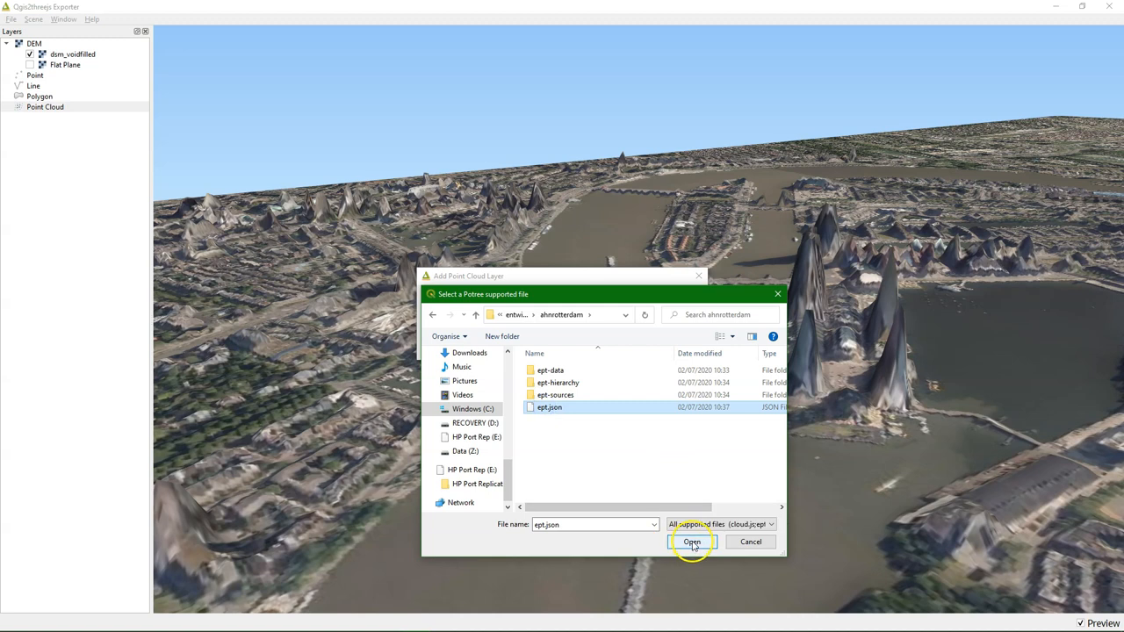
{"action": "left_click", "coordinate": [692, 542]}
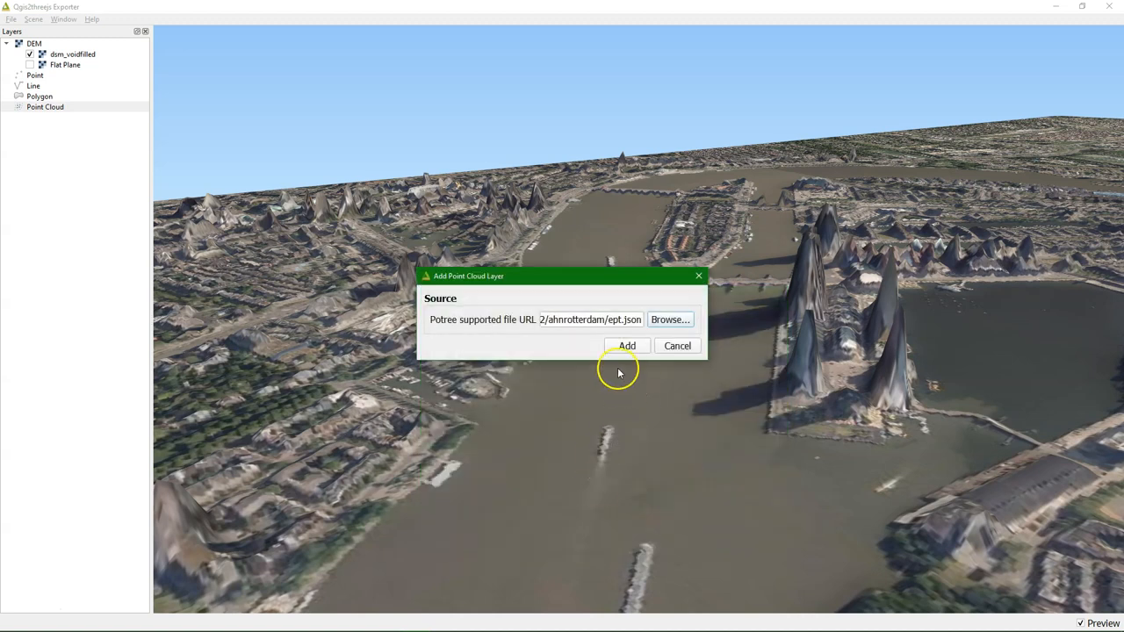
{"action": "left_click", "coordinate": [627, 345]}
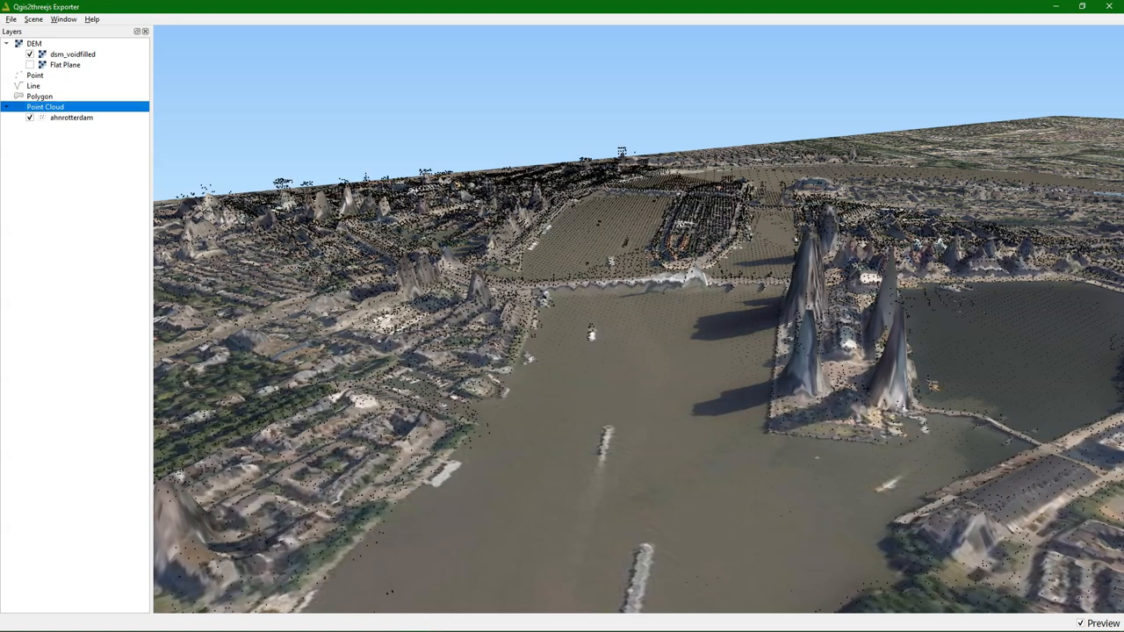
{"action": "left_click", "coordinate": [71, 117]}
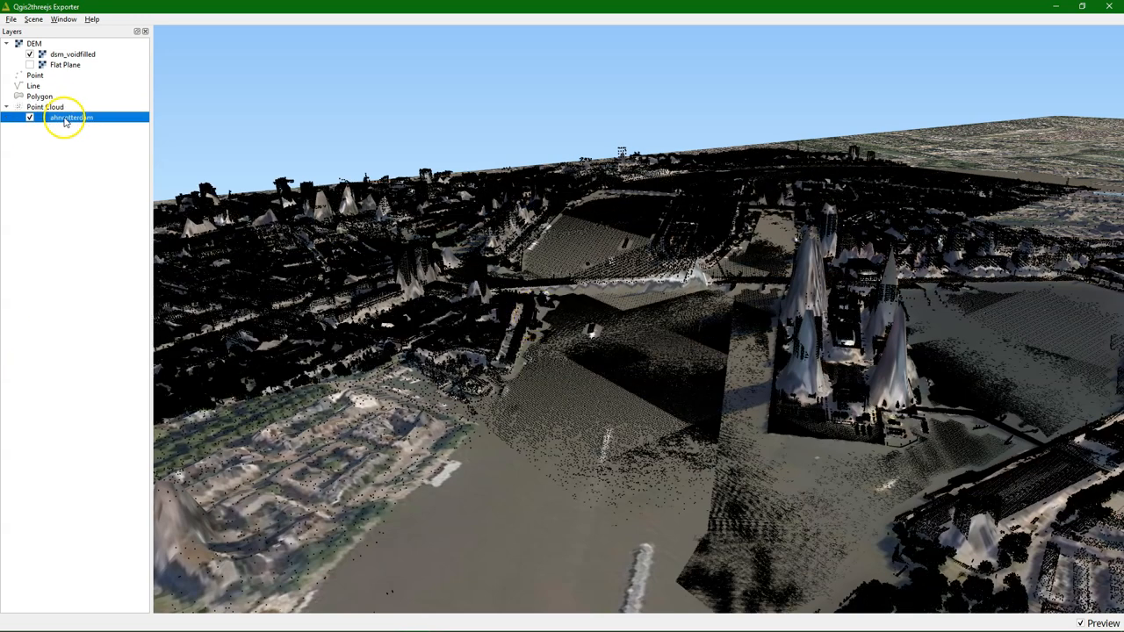
Set the ahnrotterdam color type to HEIGHT, then orbit over the river toward the bridge.
{"action": "double_click", "coordinate": [70, 117]}
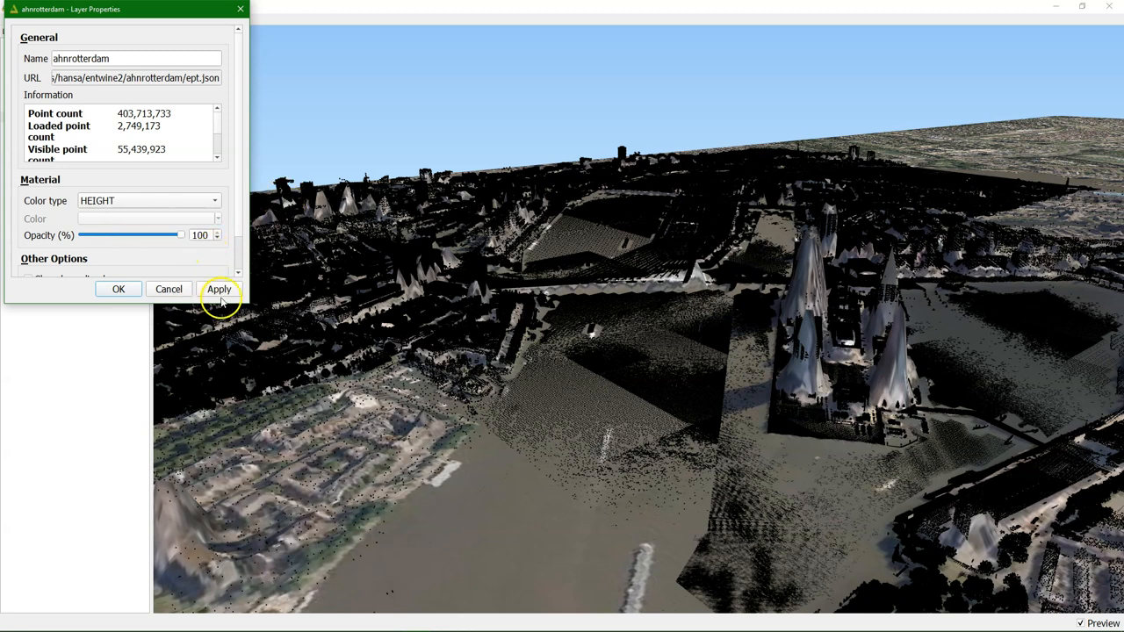
{"action": "left_click", "coordinate": [218, 289]}
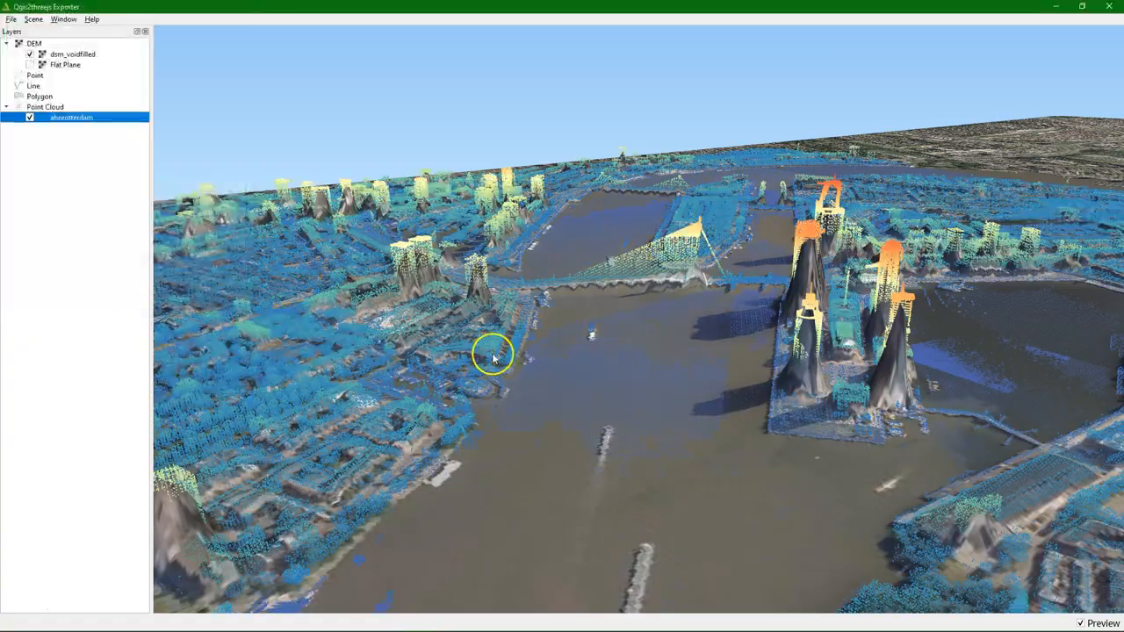
{"action": "left_click_drag", "start_coordinate": [492, 356], "coordinate": [650, 351]}
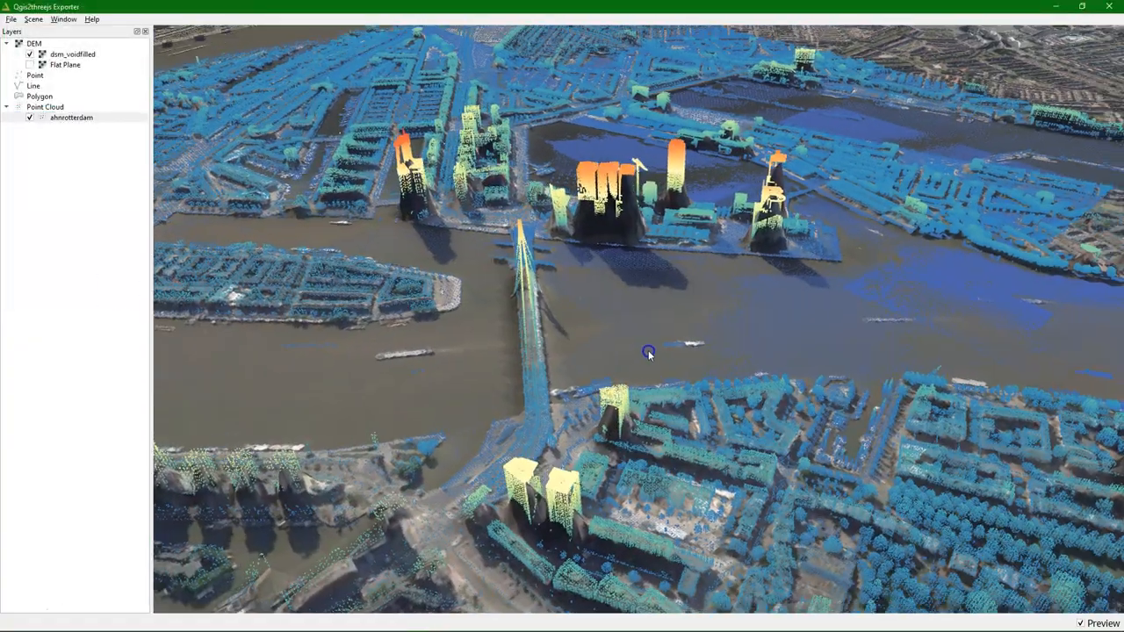
{"action": "left_click_drag", "start_coordinate": [648, 353], "coordinate": [744, 341]}
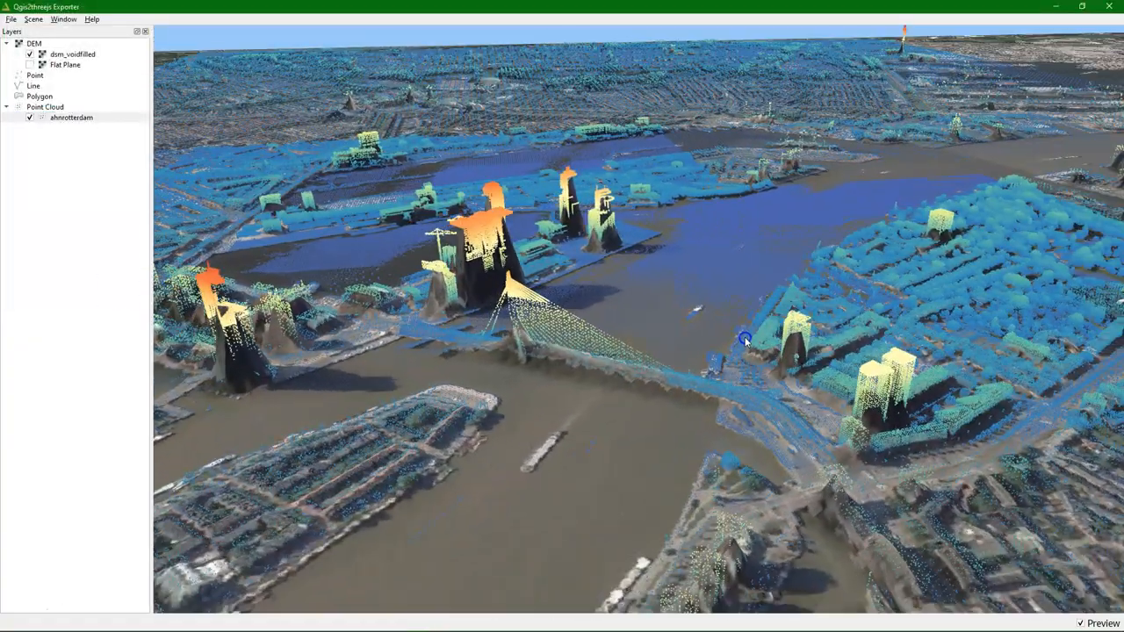
{"action": "left_click_drag", "start_coordinate": [745, 340], "coordinate": [698, 468]}
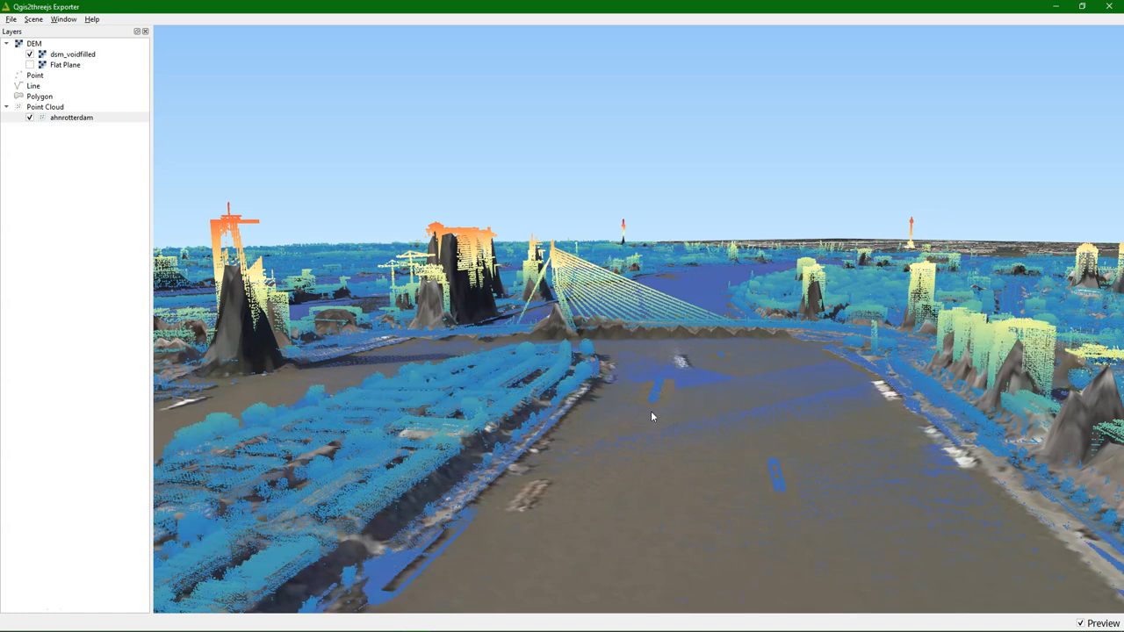
Hide the dsm_voidfilled terrain layer and orbit the view over the height-coloured city points.
{"action": "left_click", "coordinate": [30, 54]}
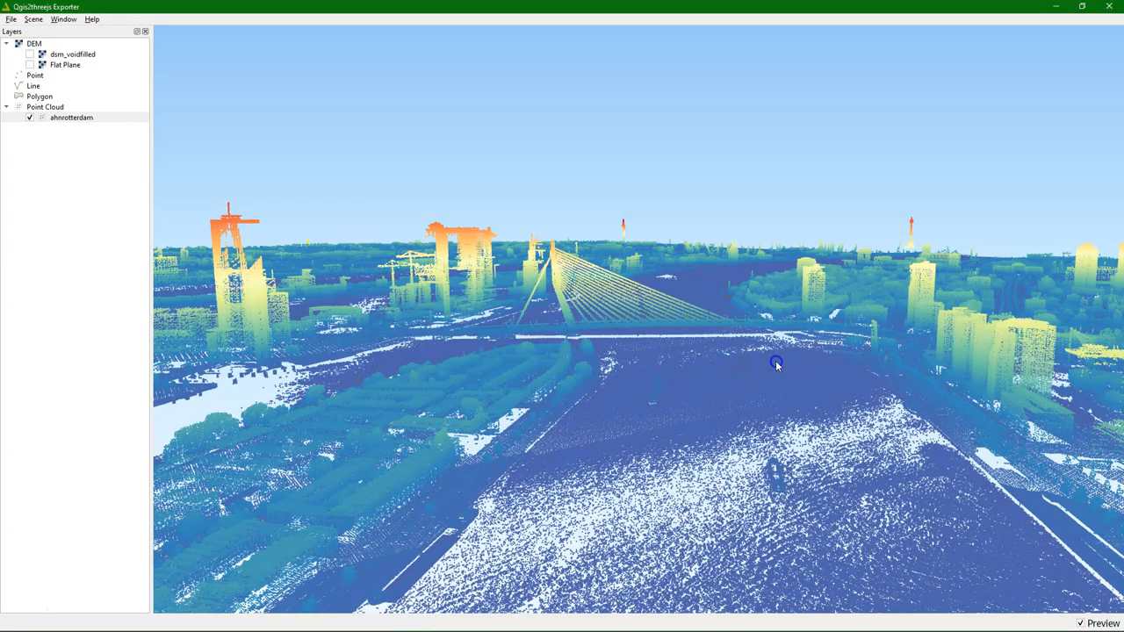
{"action": "left_click_drag", "start_coordinate": [776, 362], "coordinate": [901, 410]}
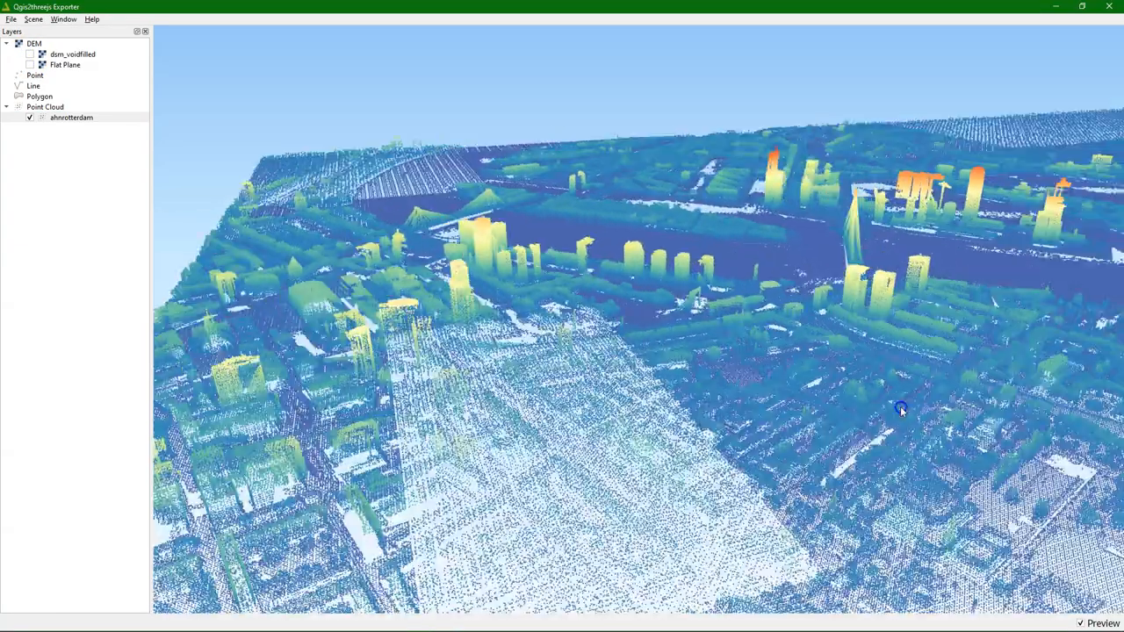
{"action": "left_click_drag", "start_coordinate": [900, 410], "coordinate": [941, 399]}
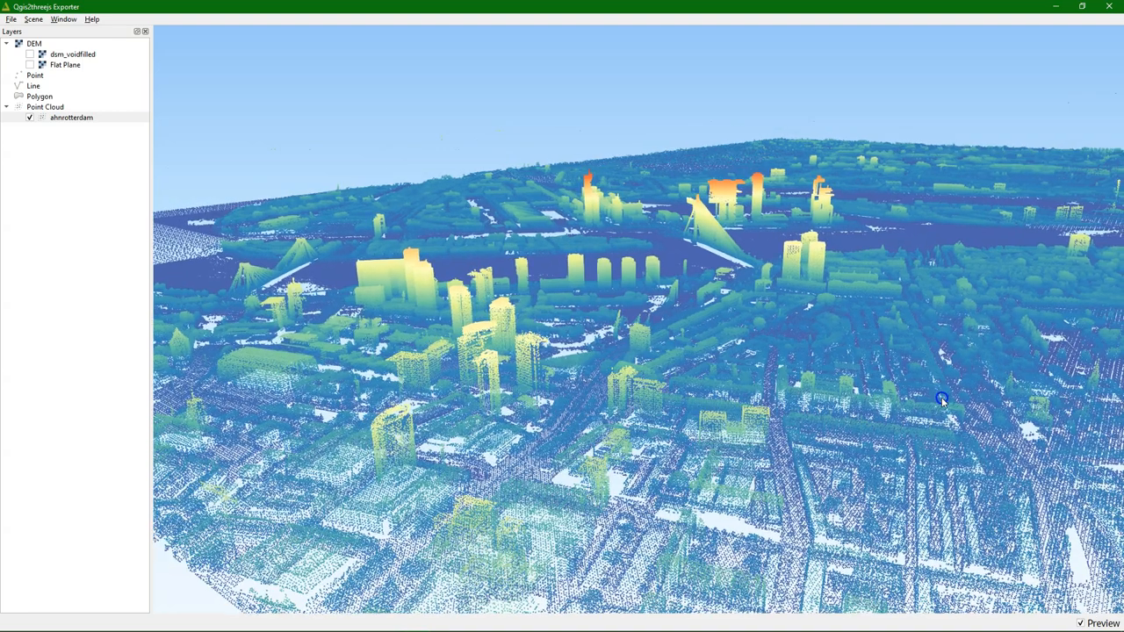
{"action": "left_click_drag", "start_coordinate": [942, 398], "coordinate": [814, 395]}
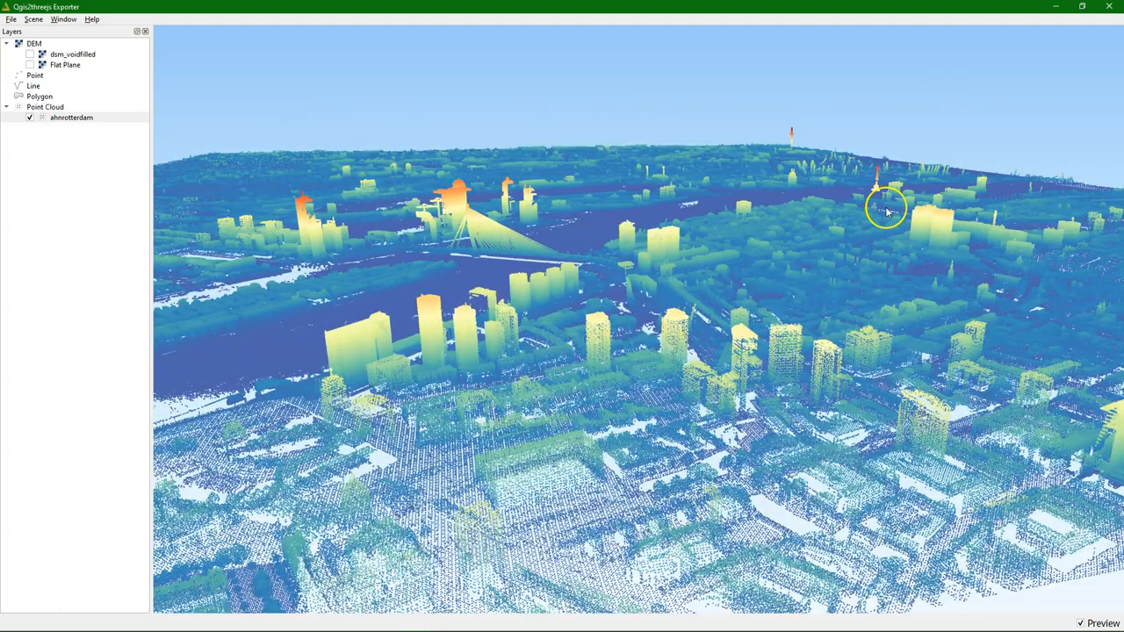
{"action": "left_click_drag", "start_coordinate": [885, 209], "coordinate": [870, 501]}
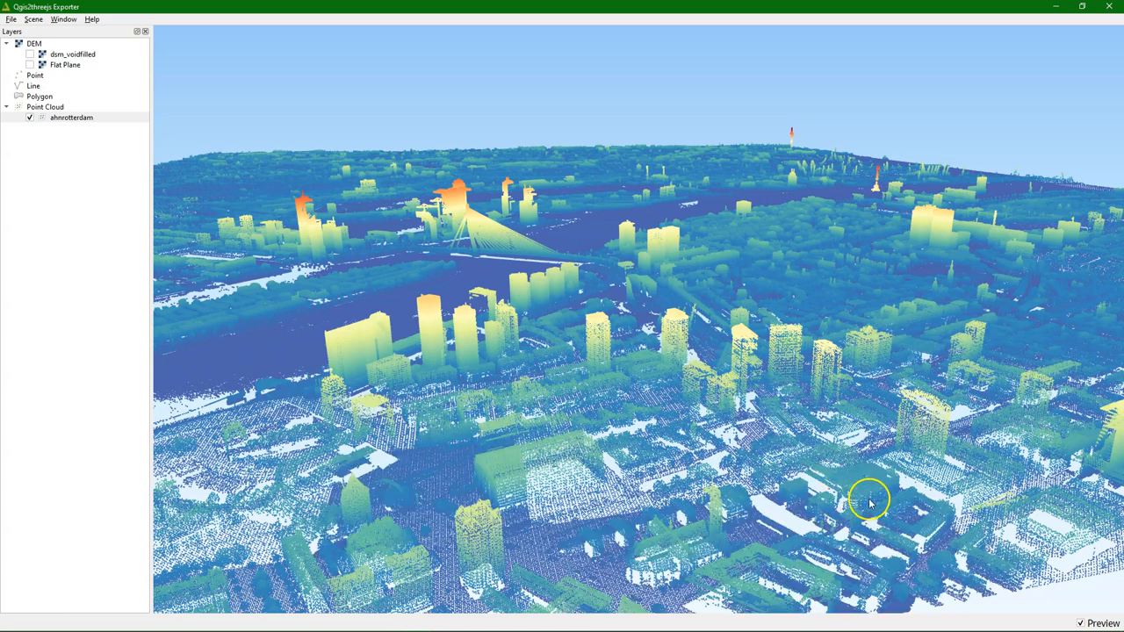
{"action": "left_click_drag", "start_coordinate": [869, 501], "coordinate": [858, 492]}
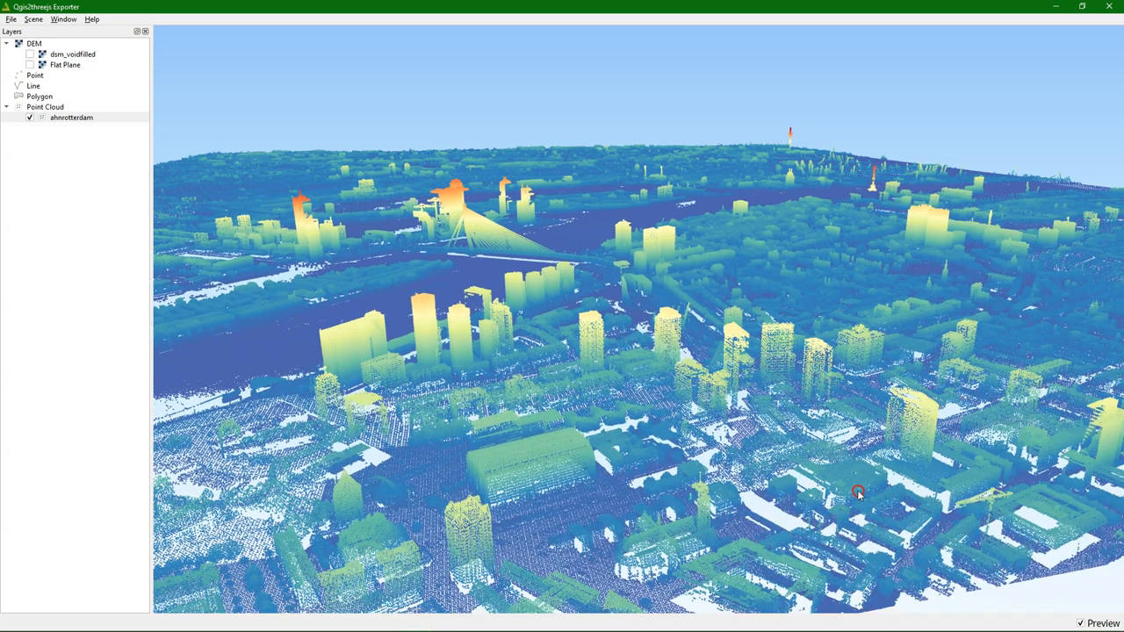